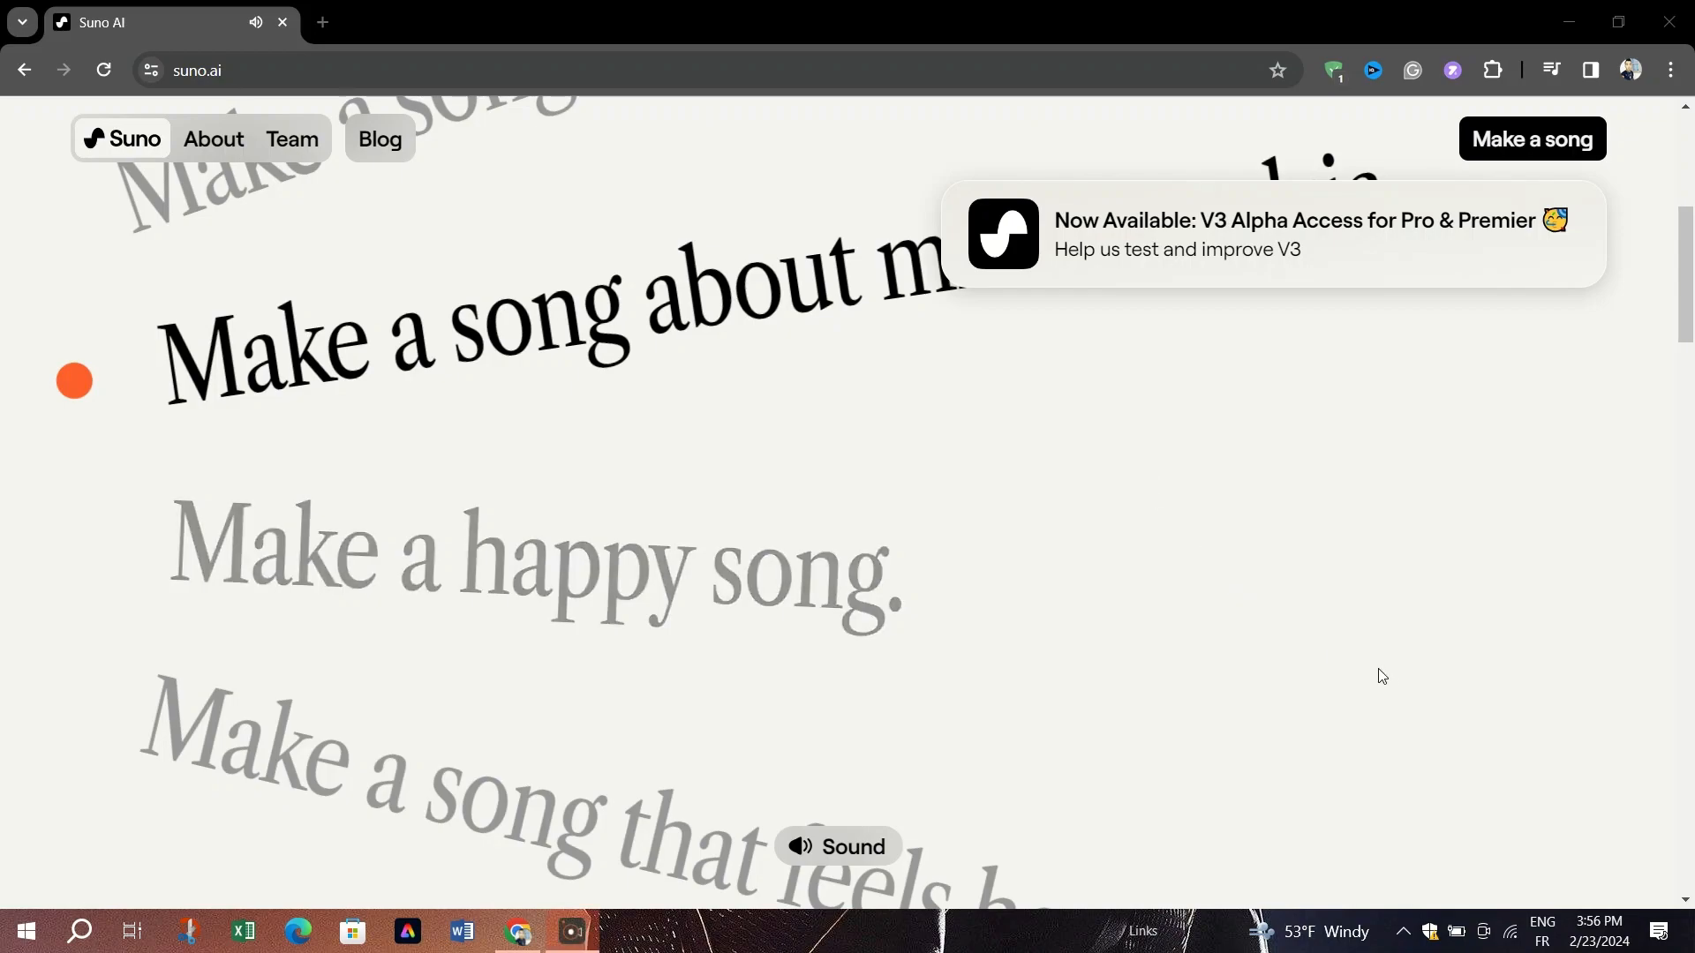
Scroll down and back up through the suno.ai homepage
scroll(down, 3)
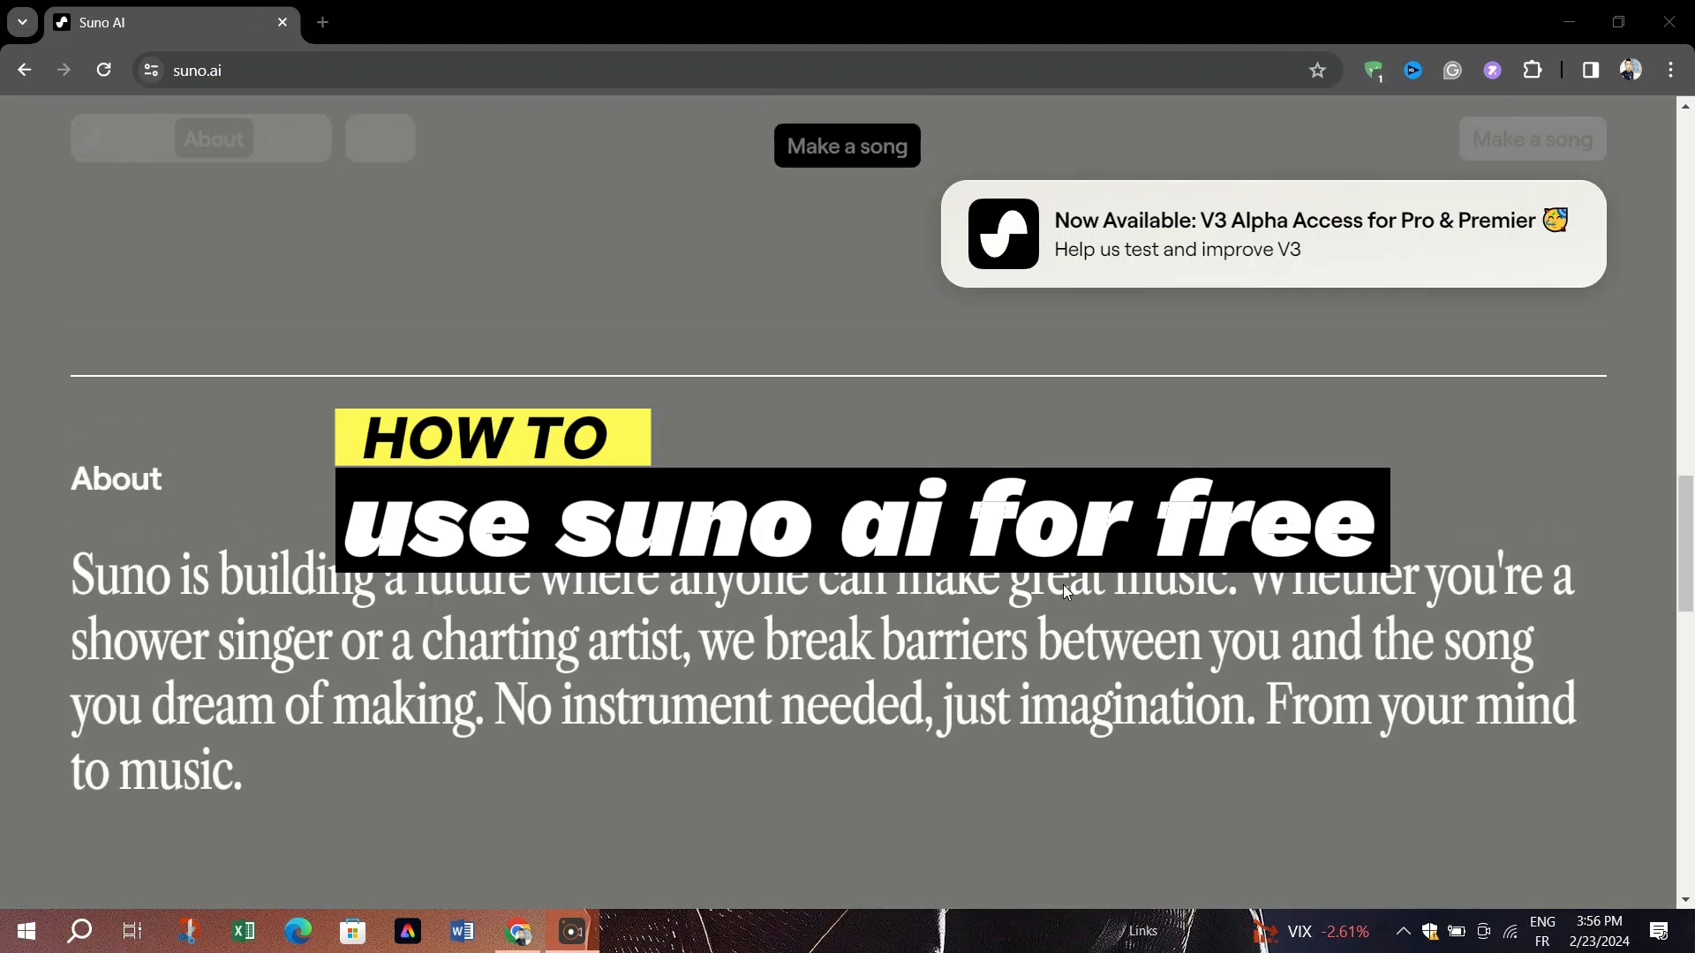
scroll(up, 3)
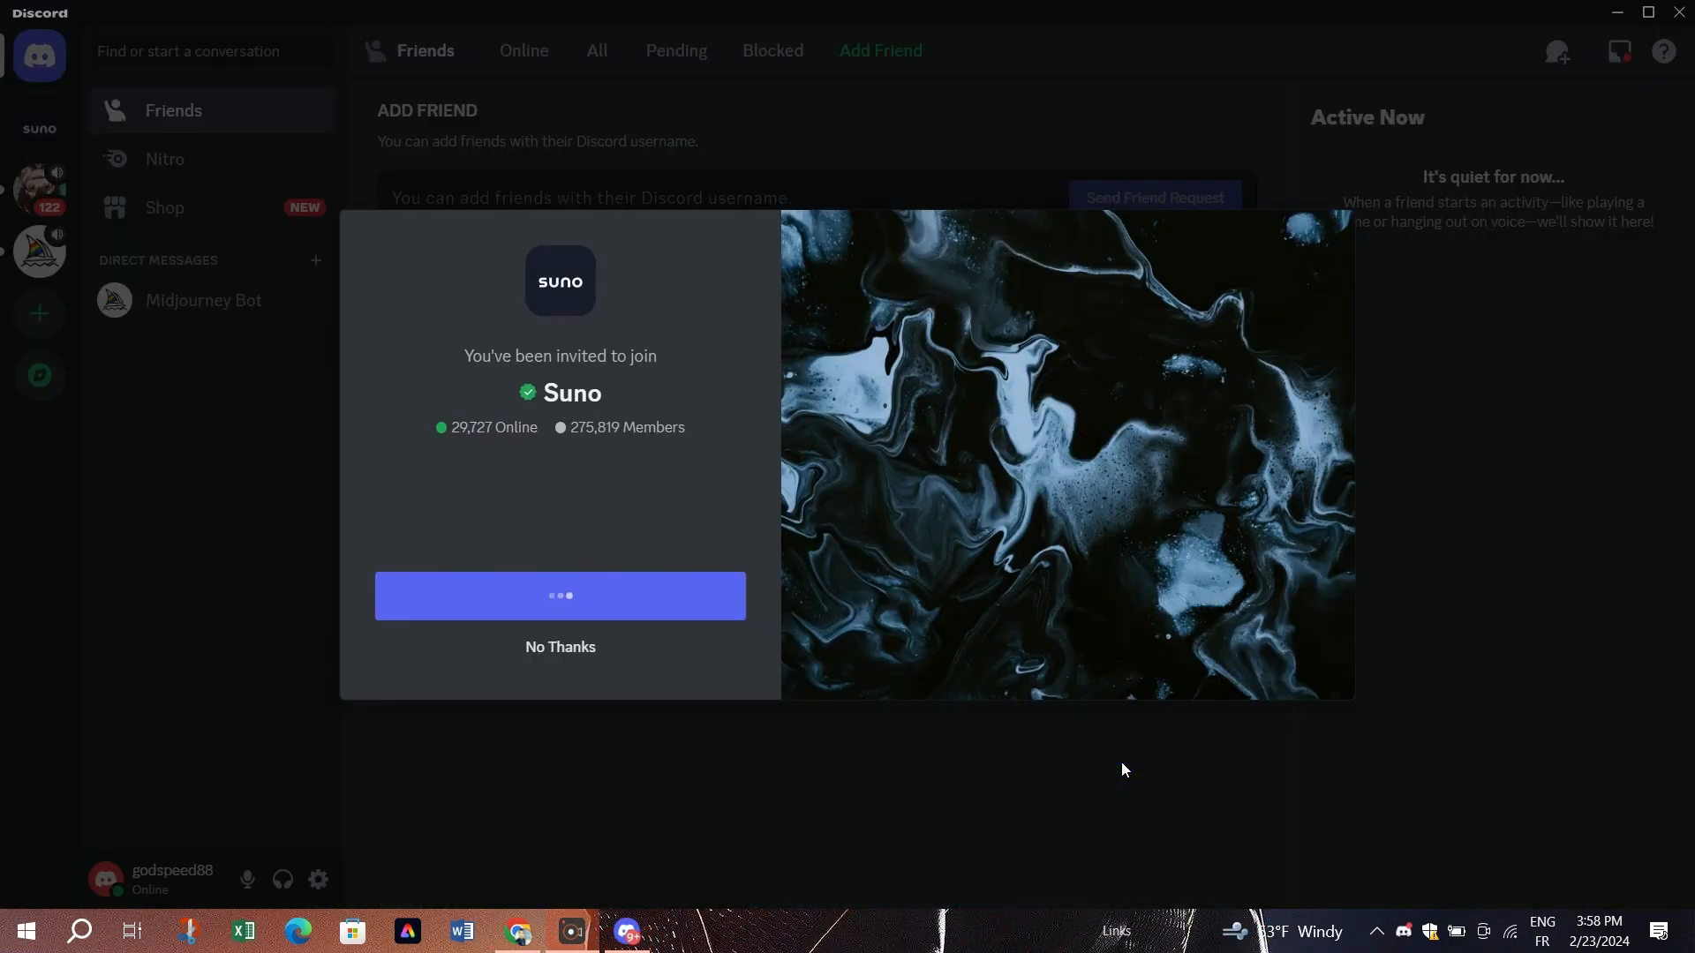
Accept the Suno server invite, pick 'Make music using Chirp', and finish onboarding past the rules
click(559, 596)
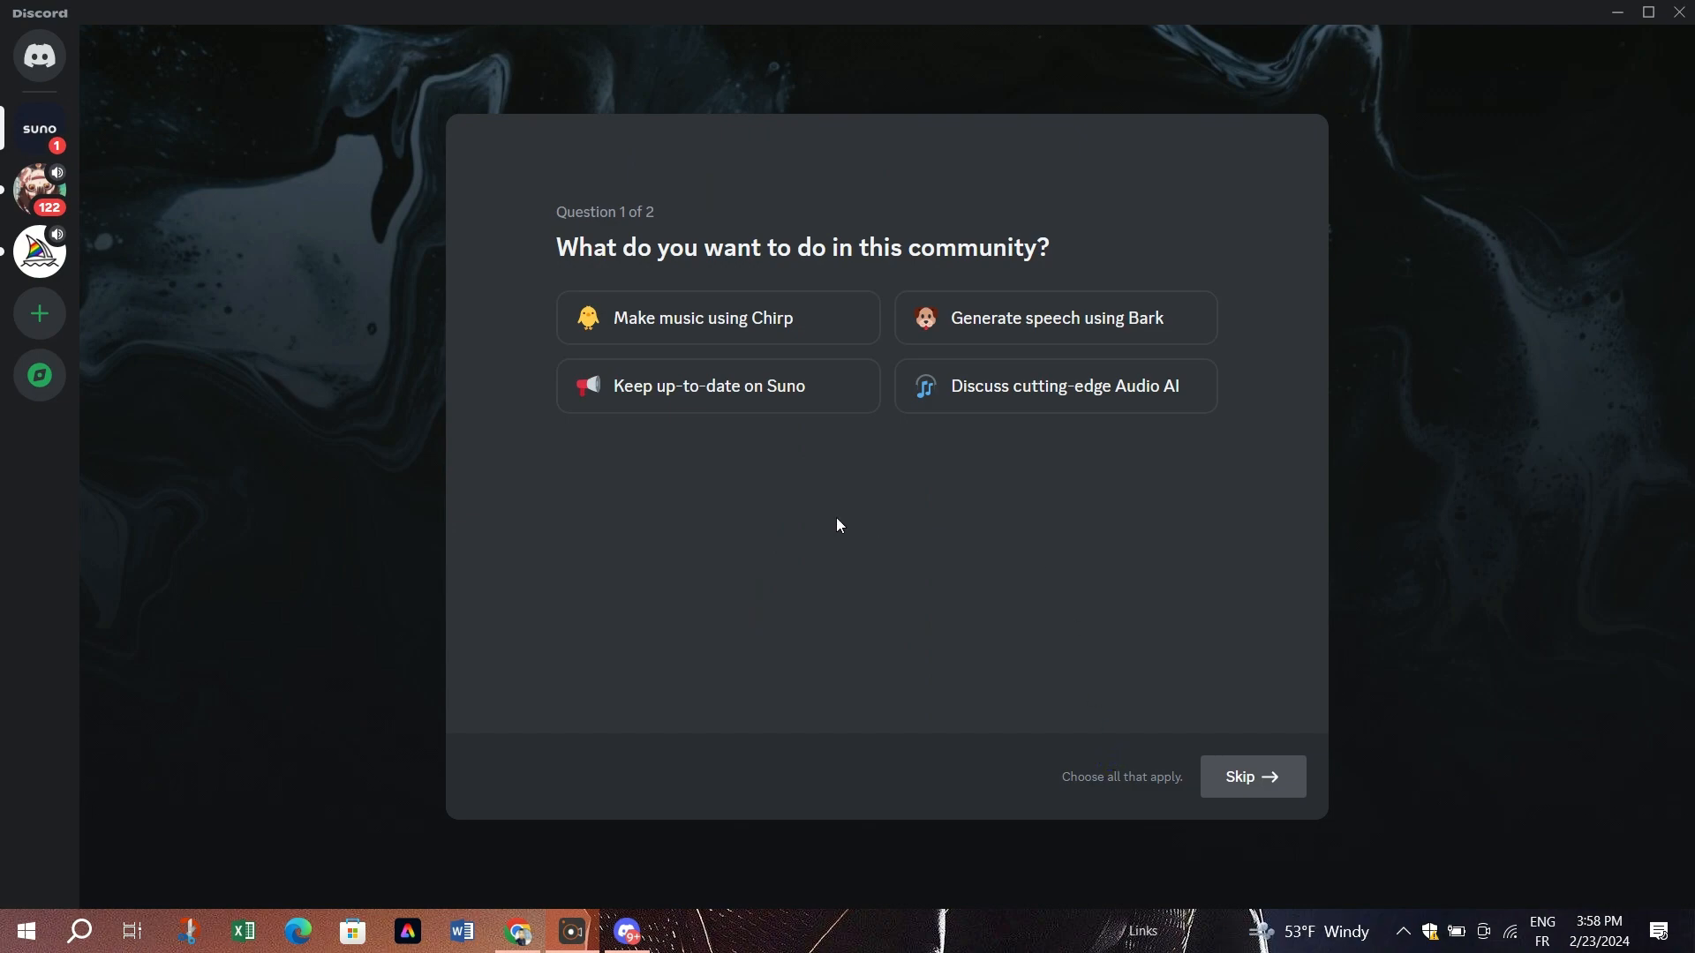
click(717, 318)
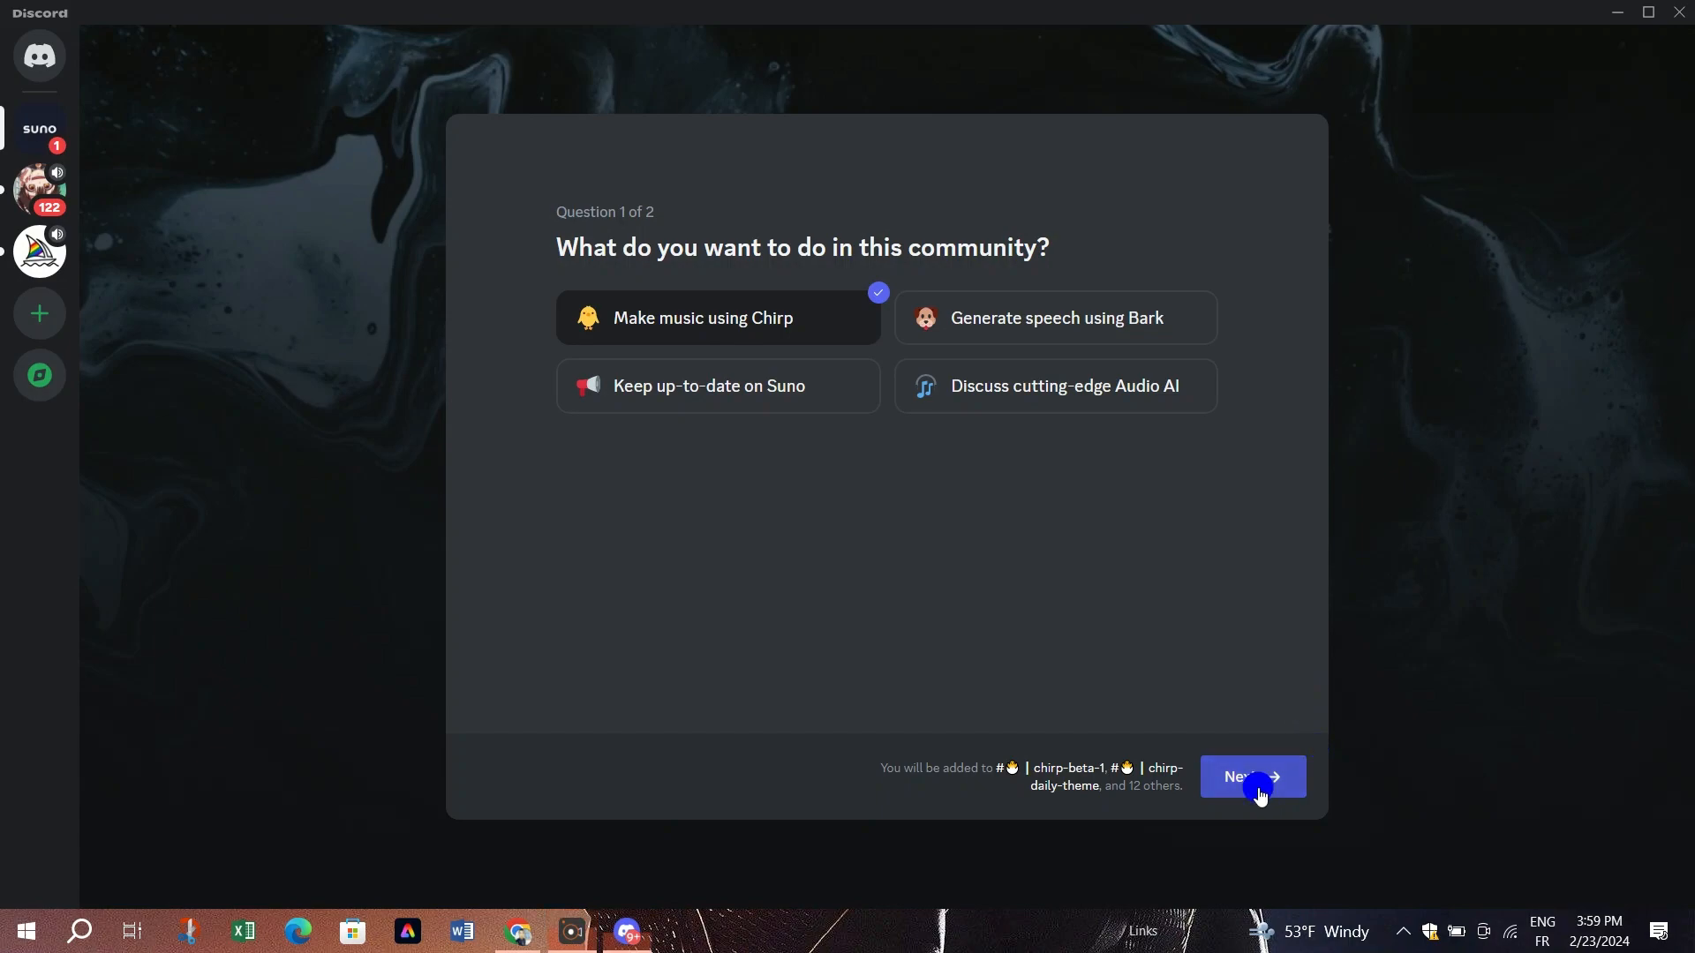
click(1251, 776)
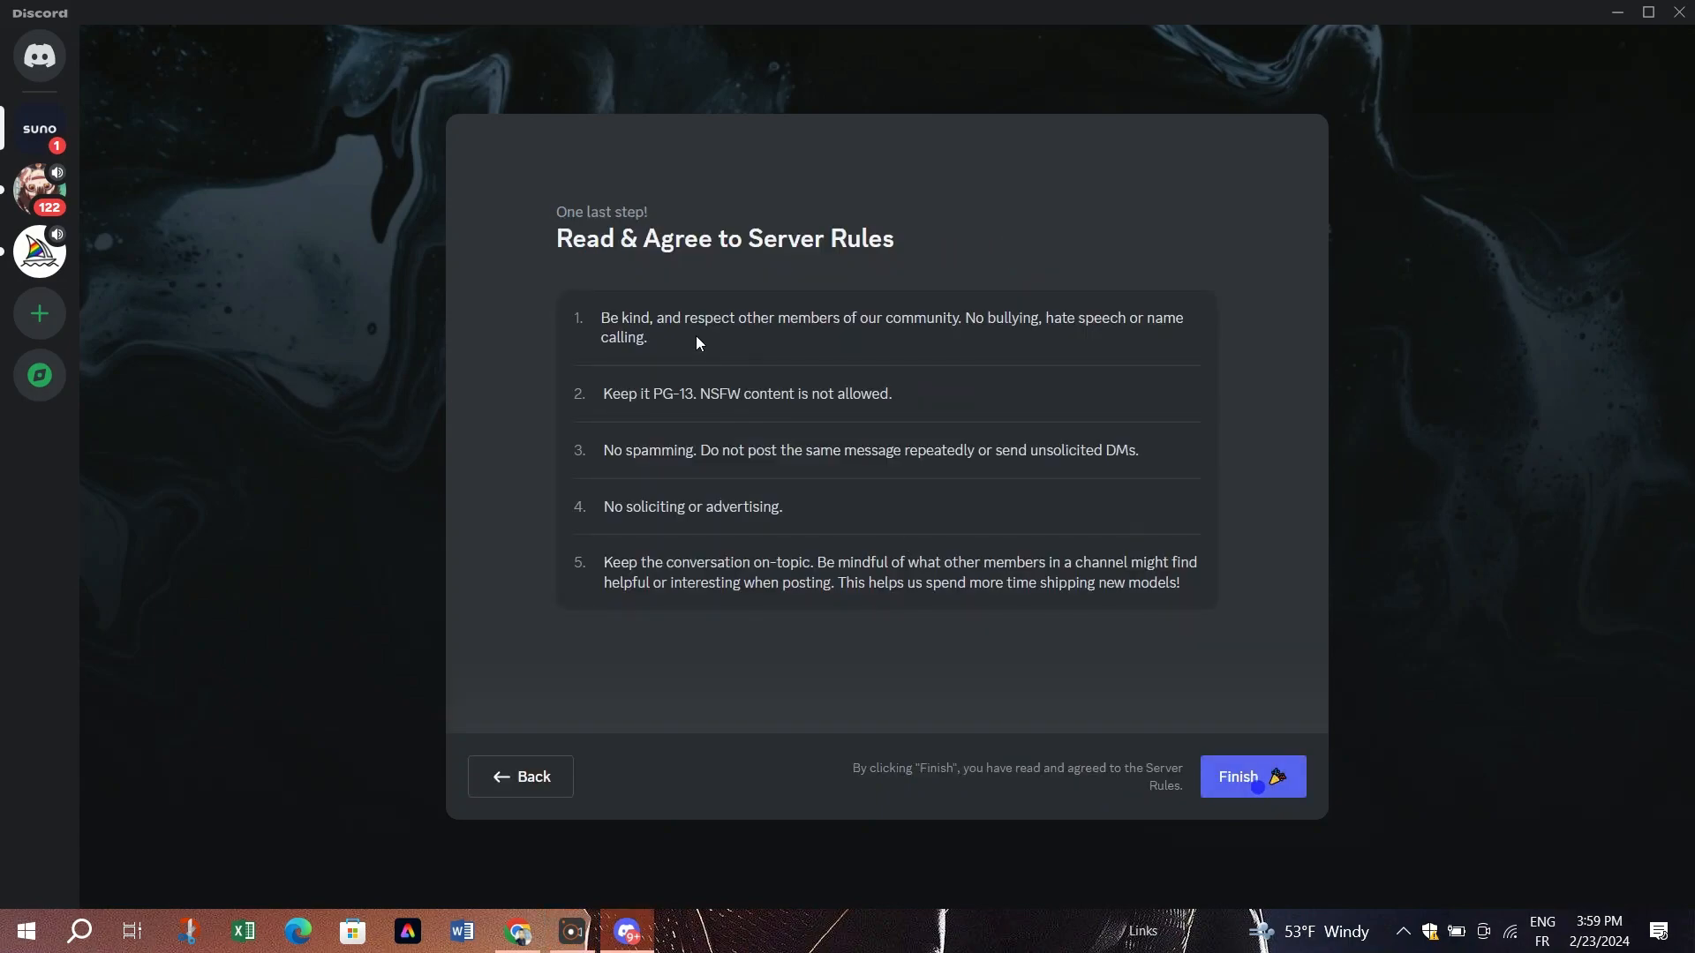
mouse_move(1107, 674)
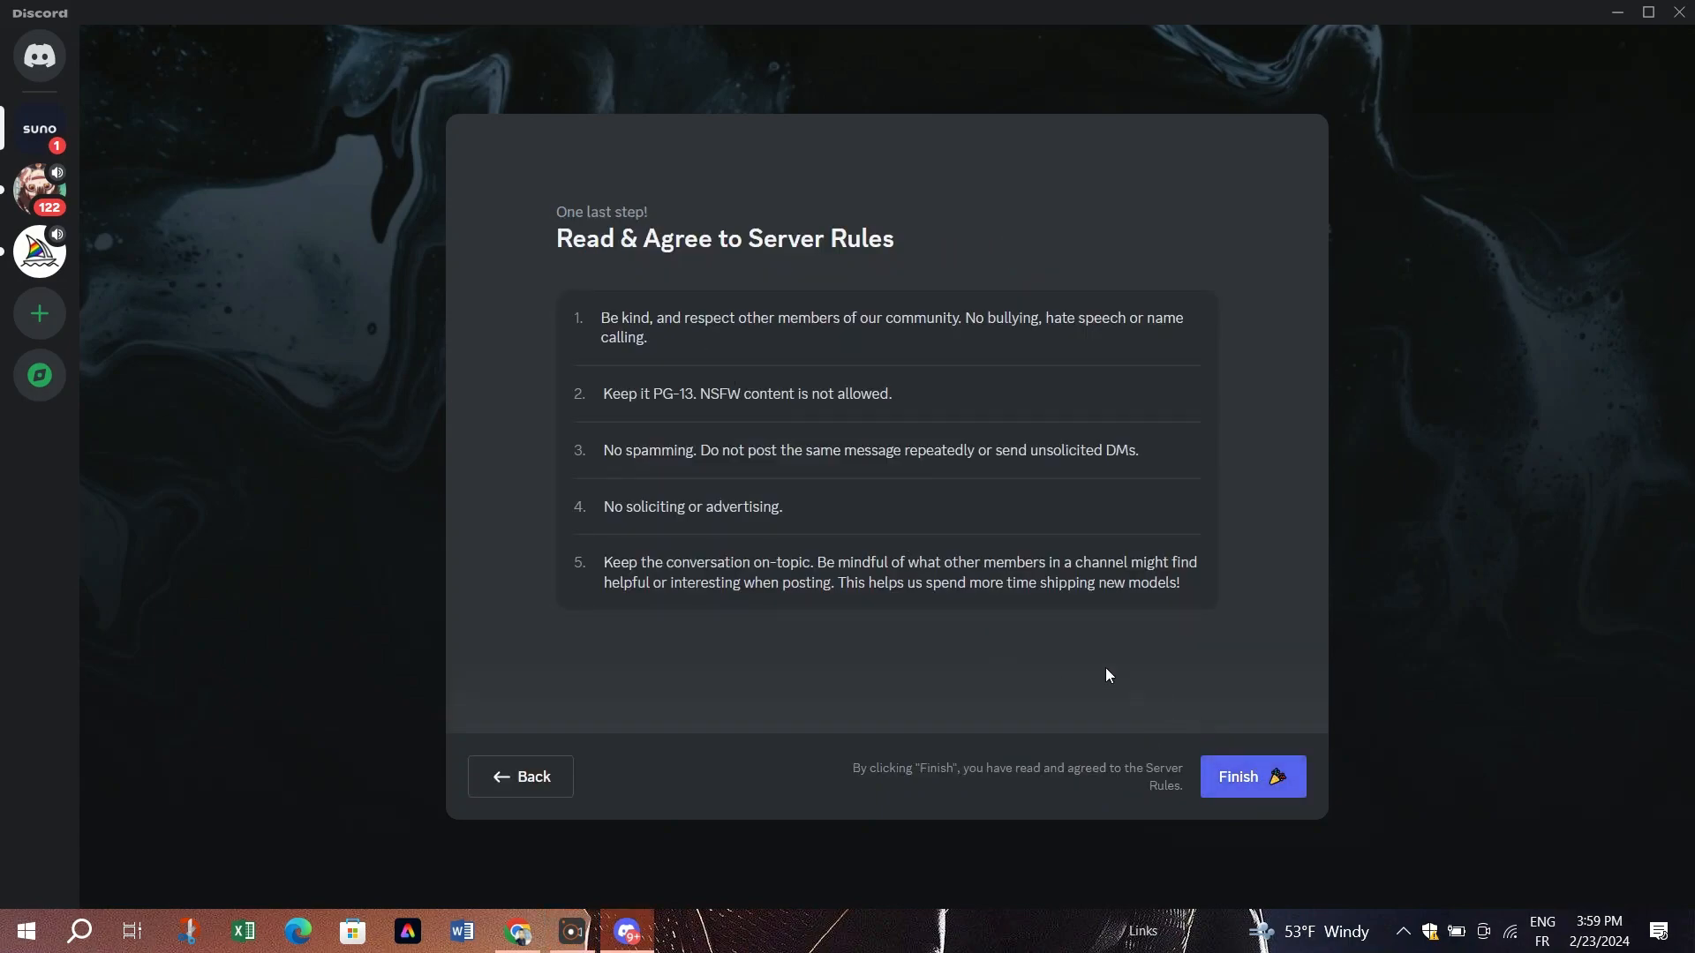
click(1251, 776)
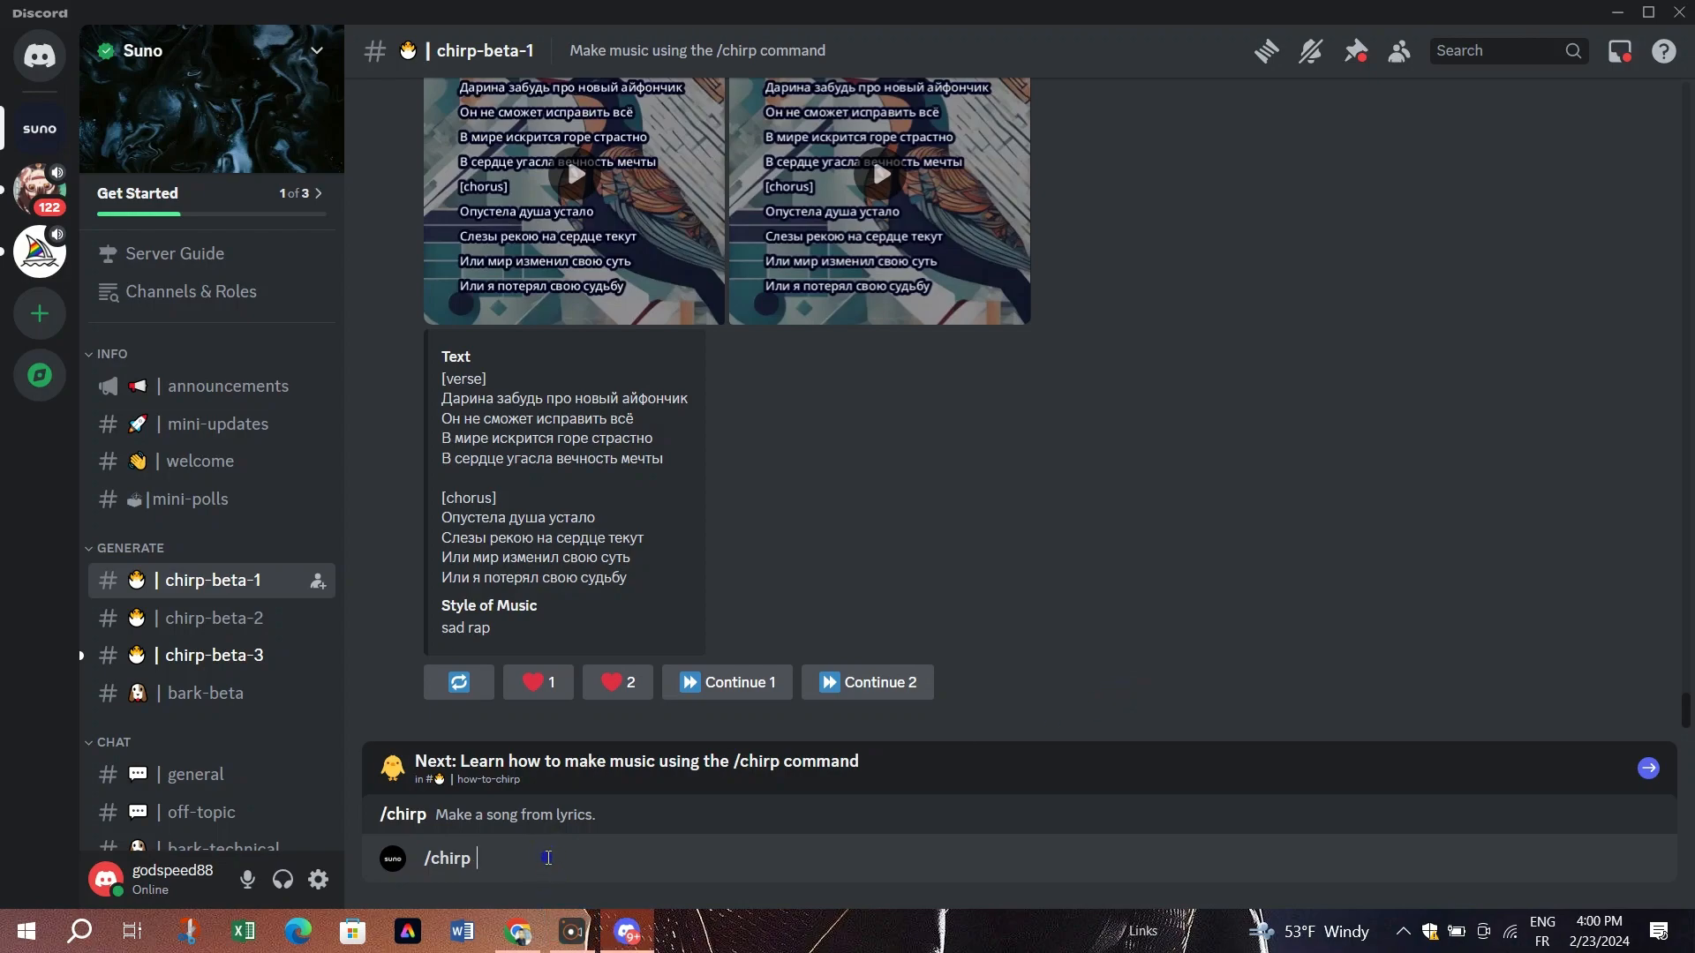
Send the /chirp command with a song prompt in #chirp-beta-1
text(amke me)
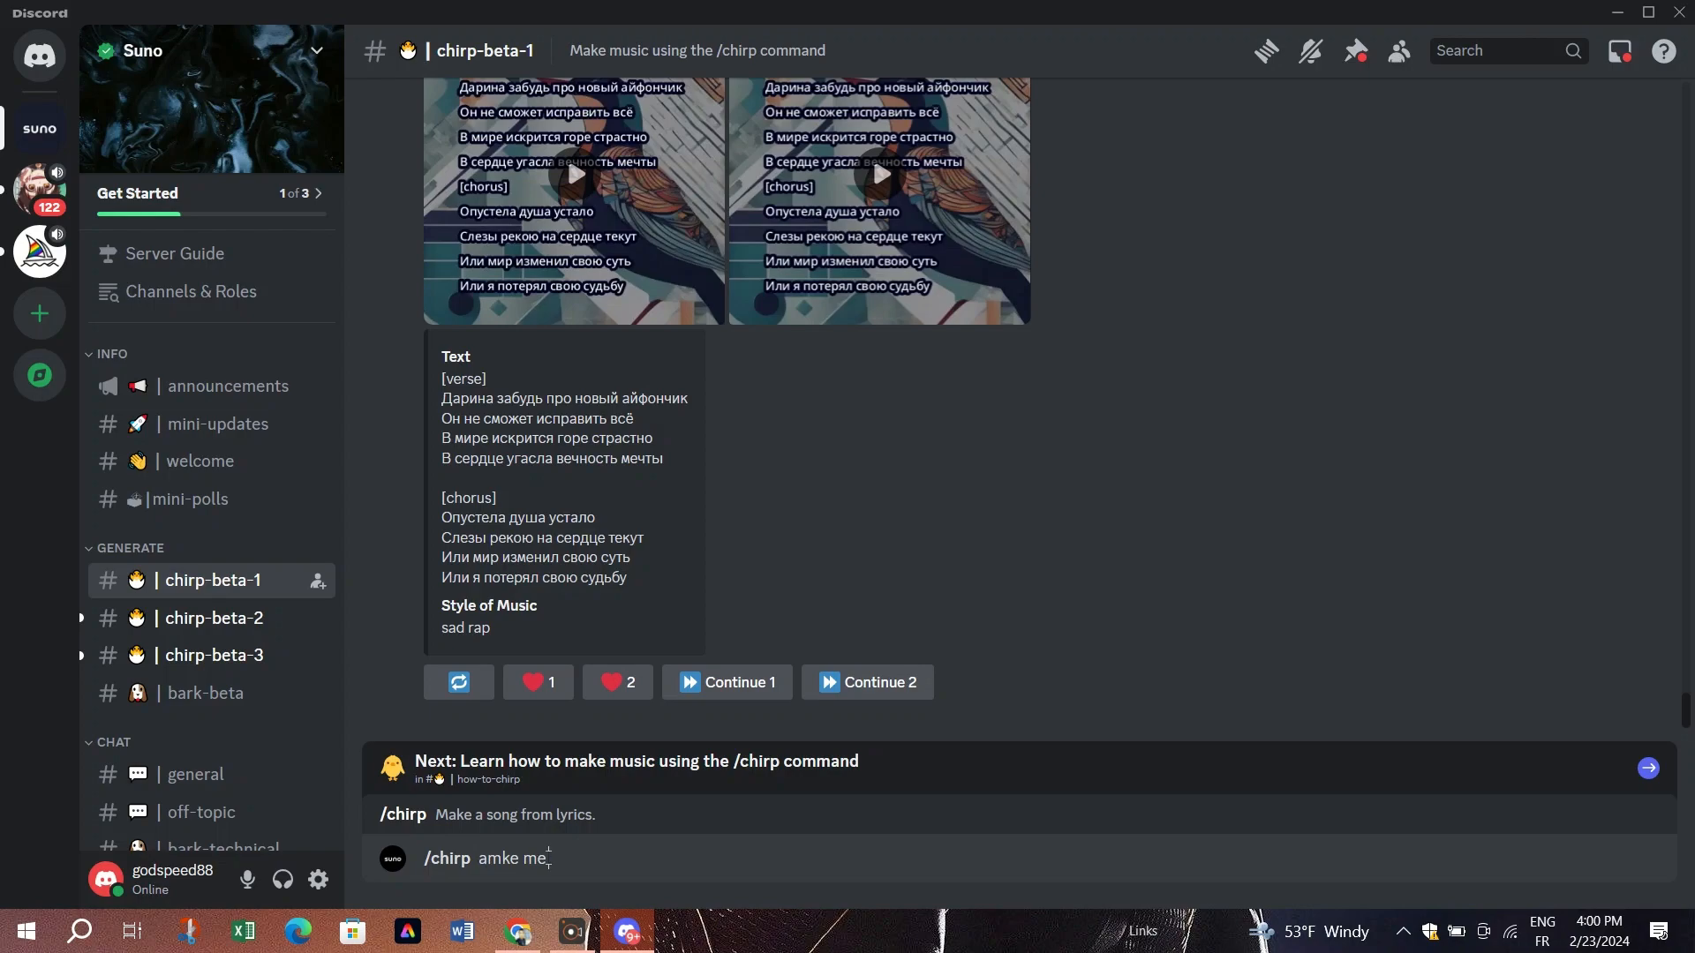
key(Backspace)
text(rap song ab)
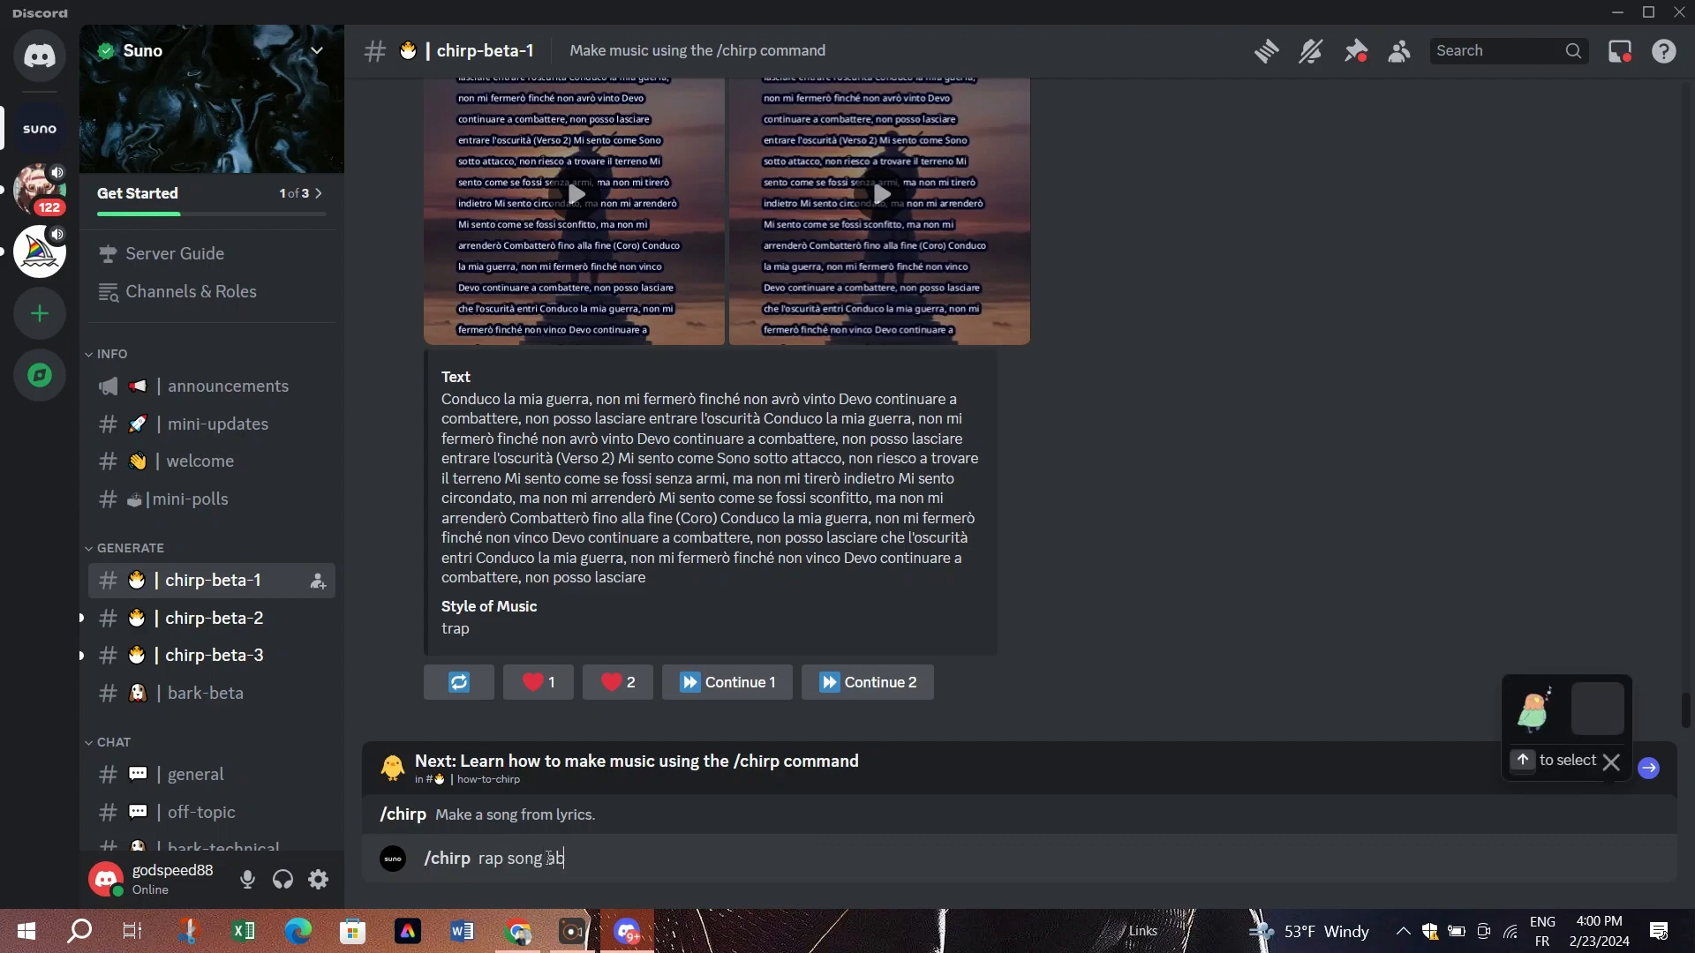
text(out frida)
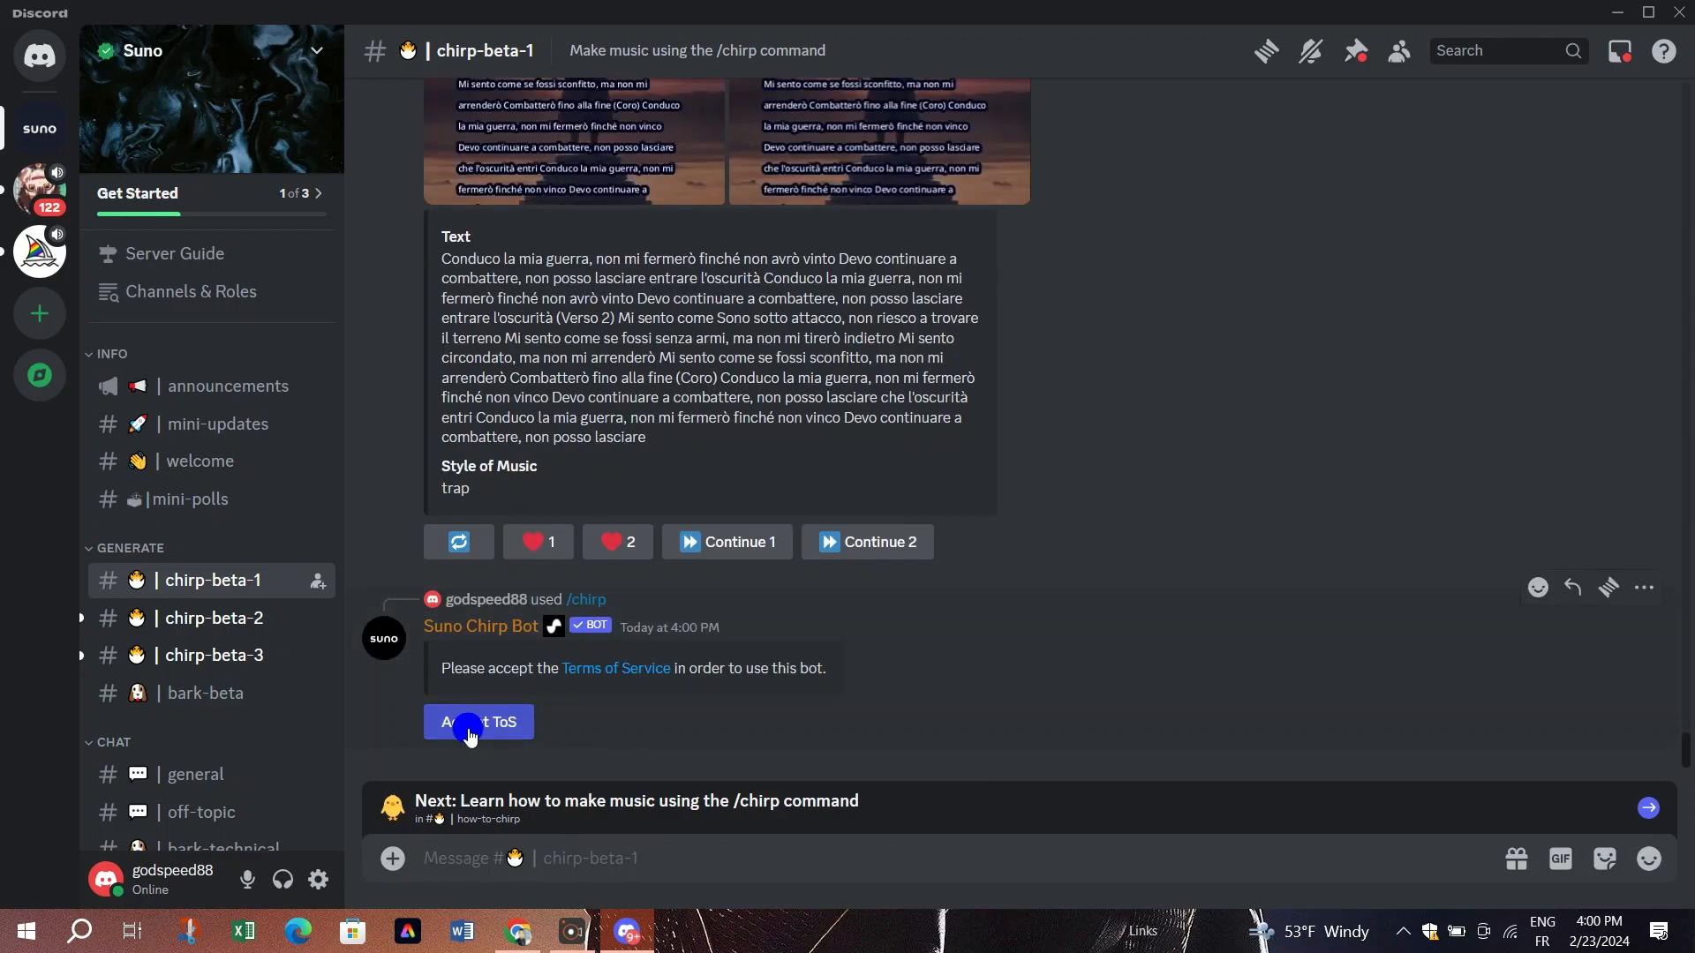
Accept the Chirp Bot's Terms of Service and submit the Chirp form with style 'random'
click(477, 721)
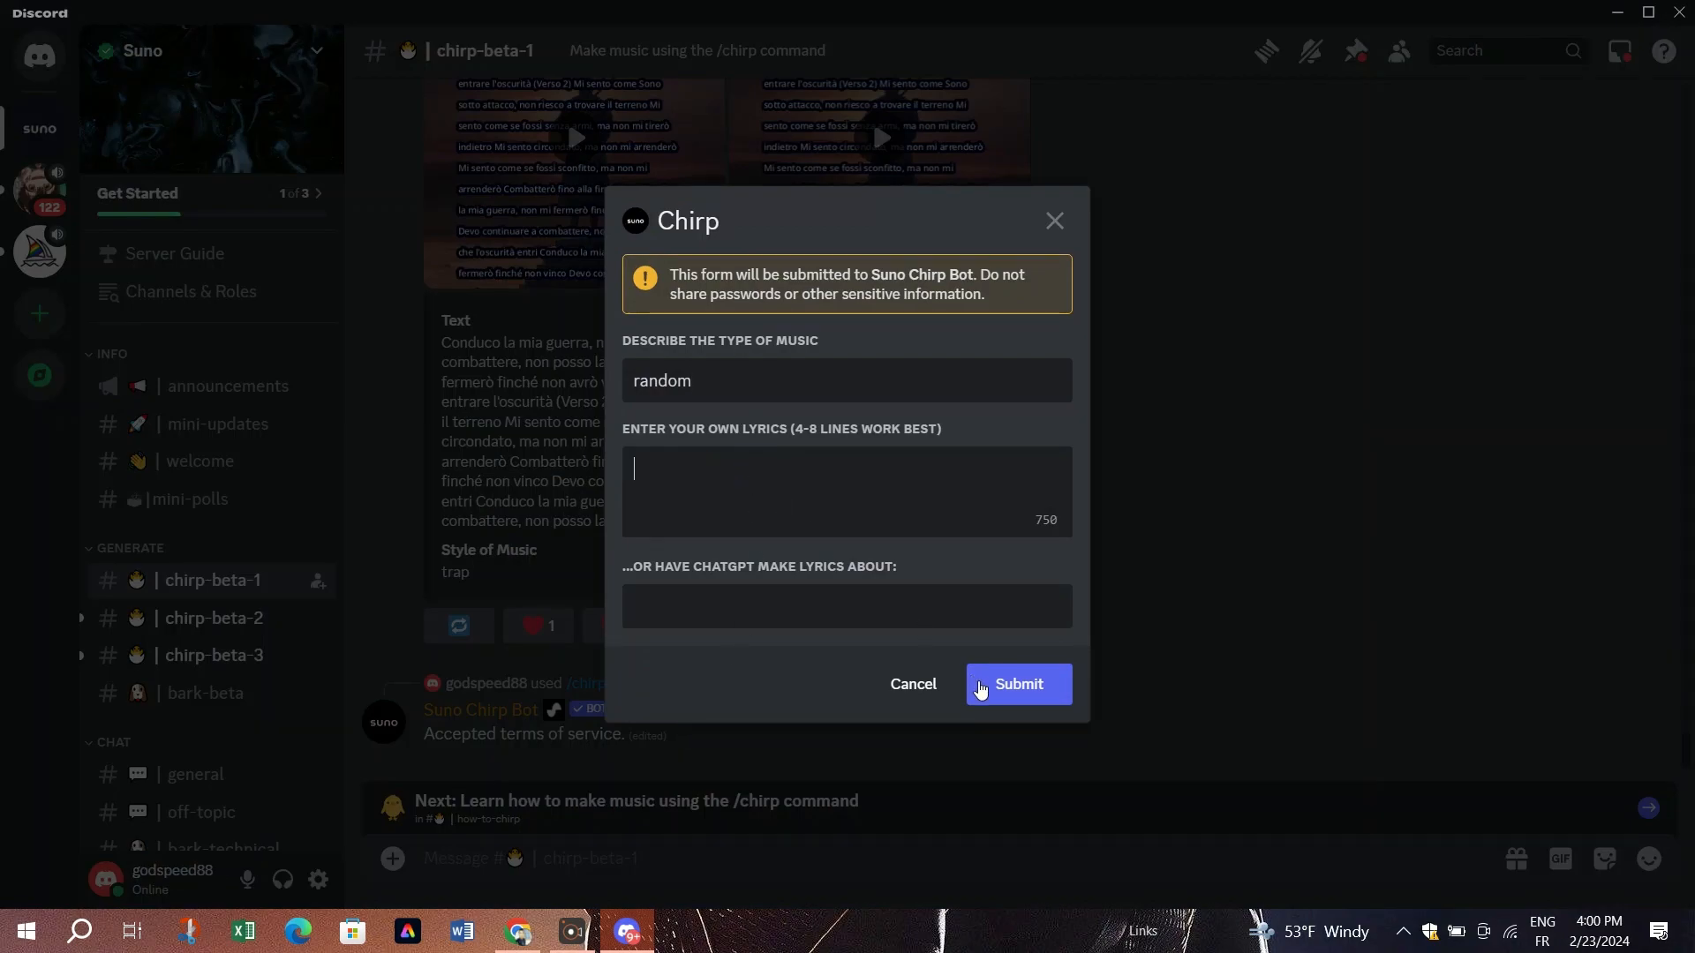
click(1016, 684)
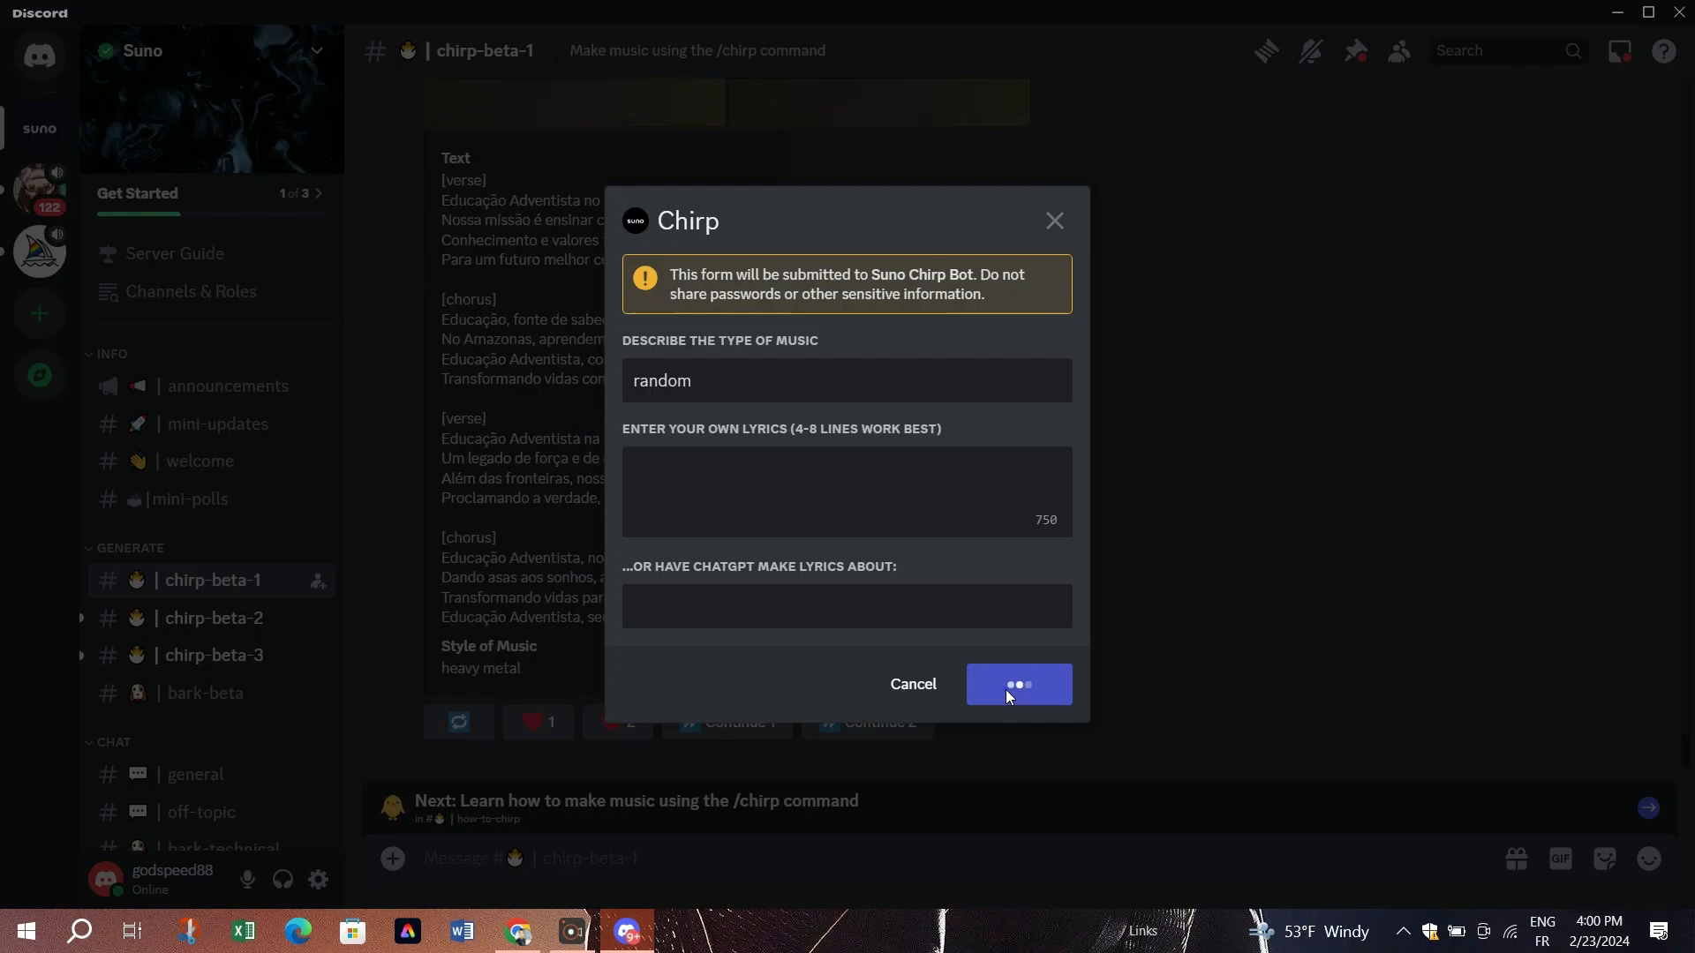
click(1016, 684)
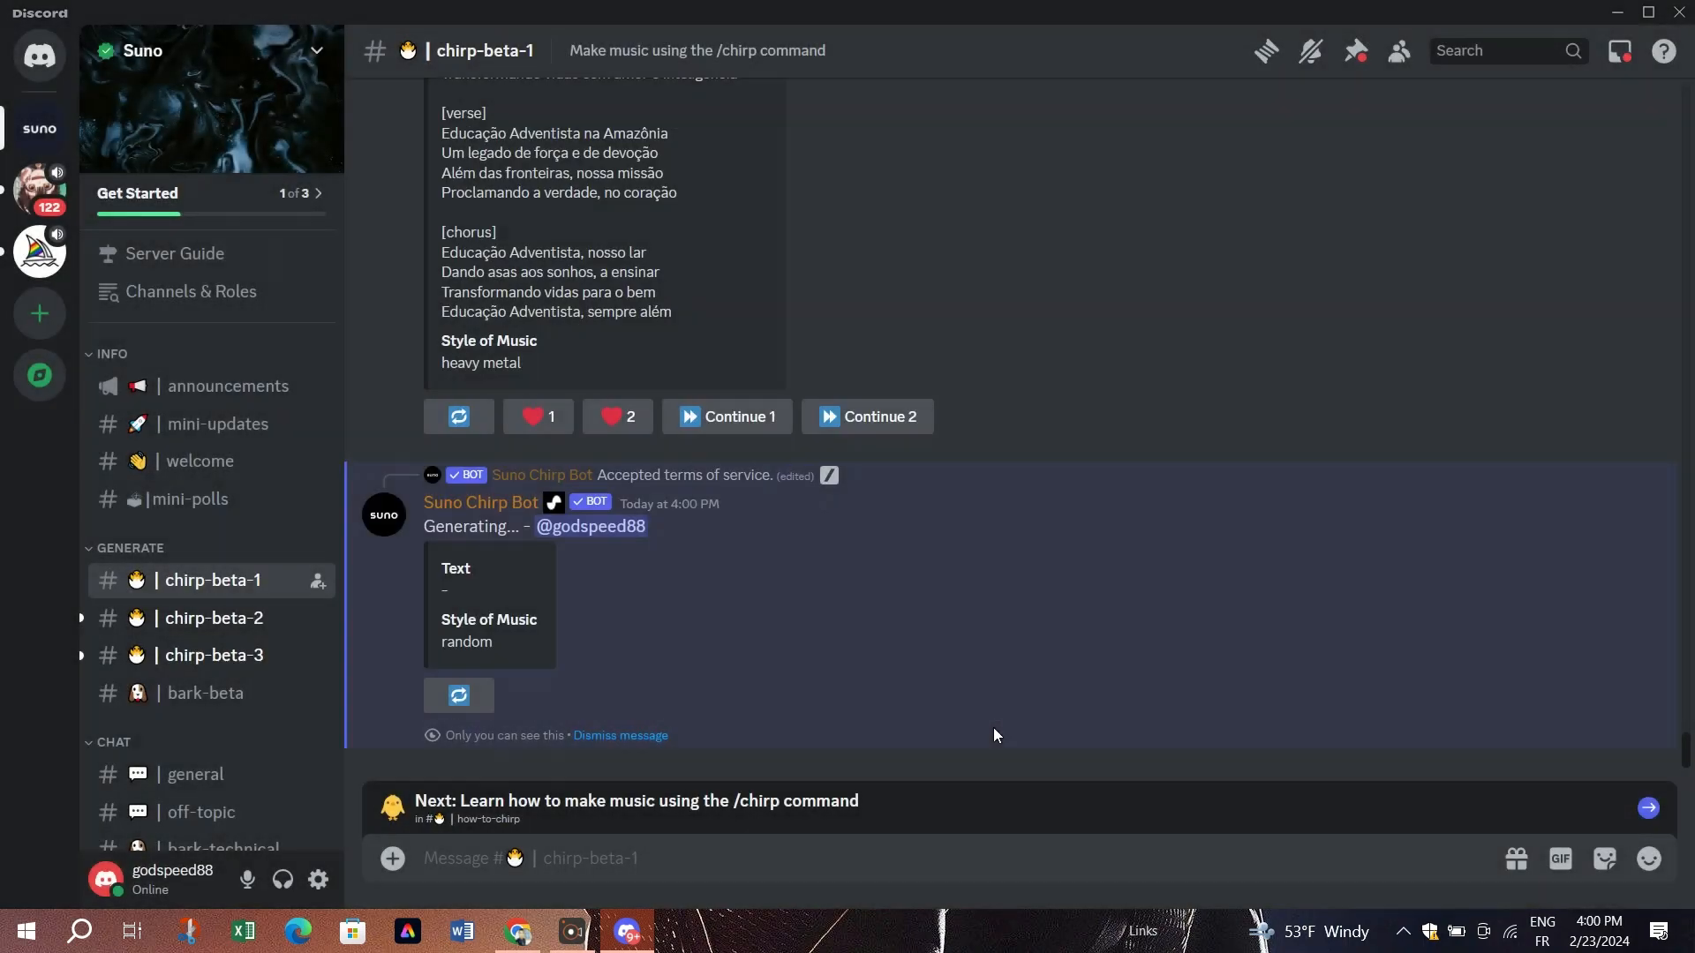
mouse_move(462, 640)
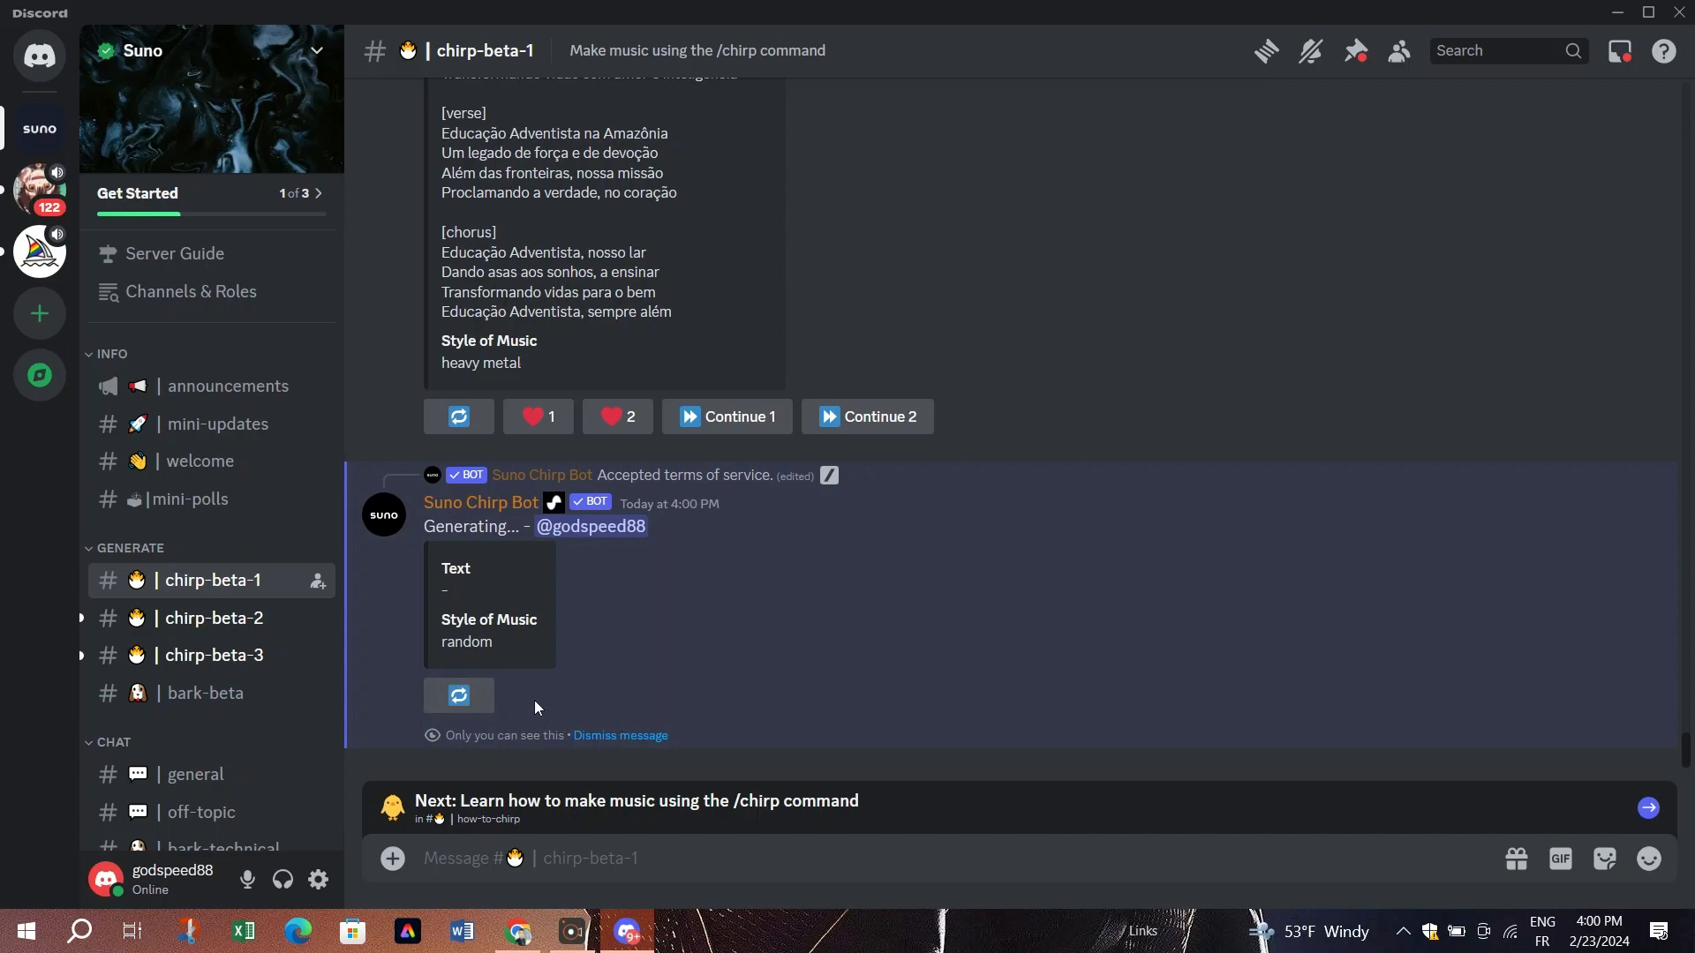
mouse_move(560, 726)
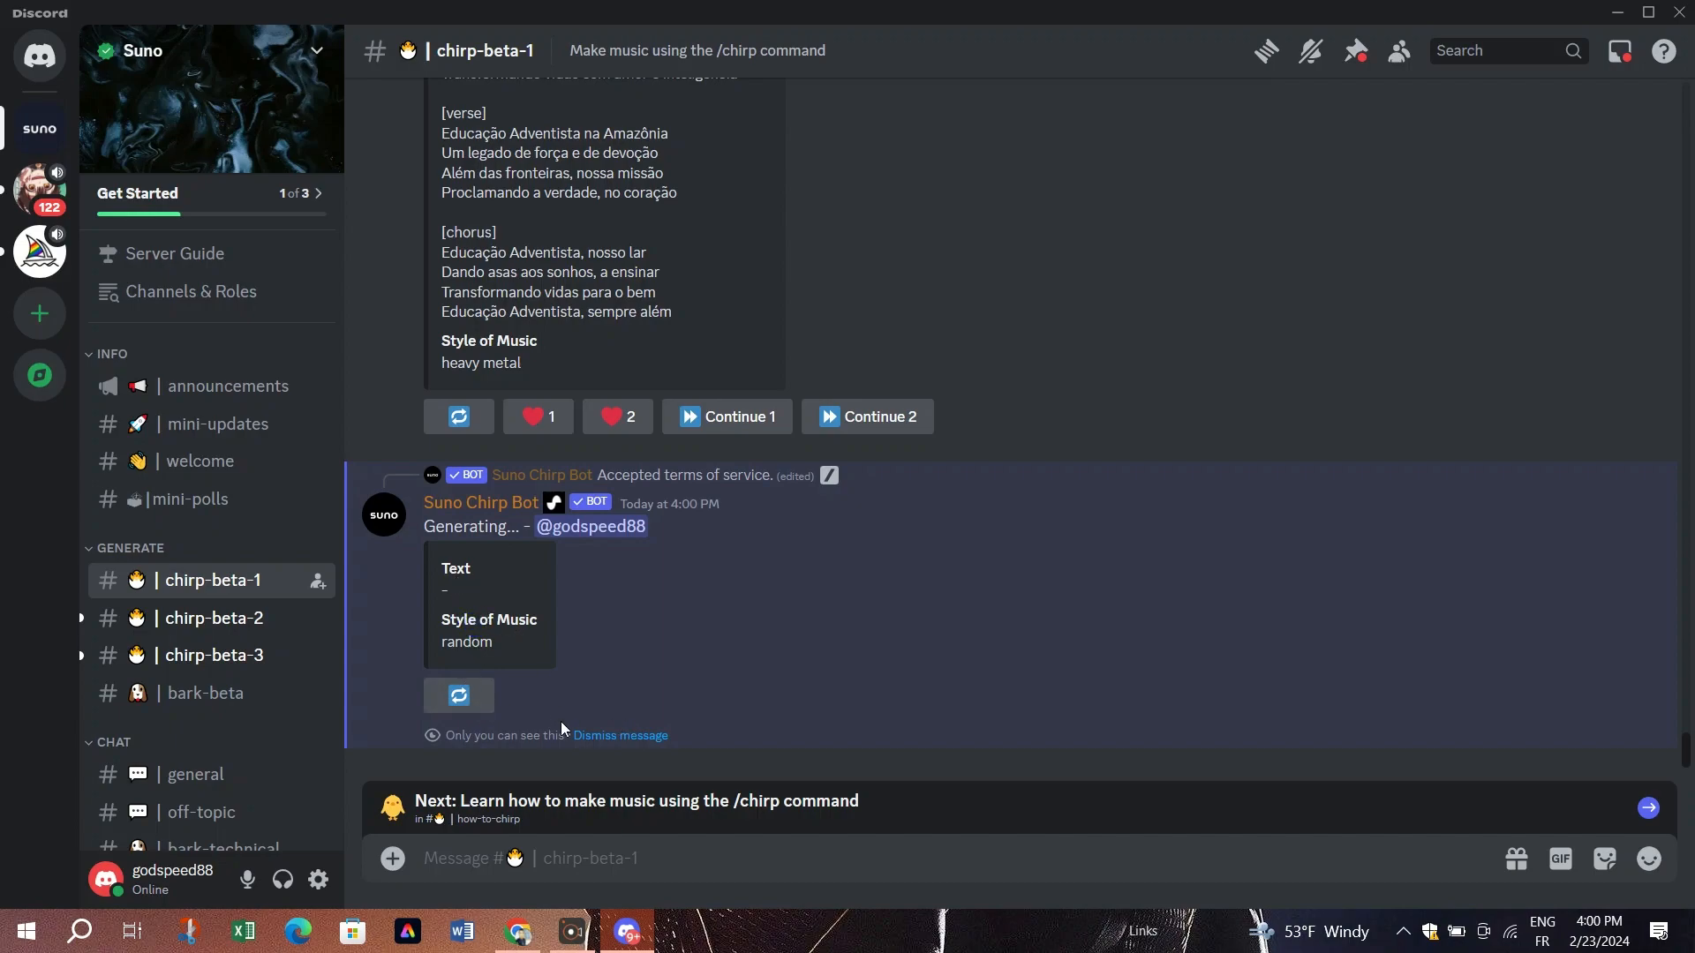
Regenerate with custom lyrics 'friday', submit it, then reopen the Chirp form
click(458, 693)
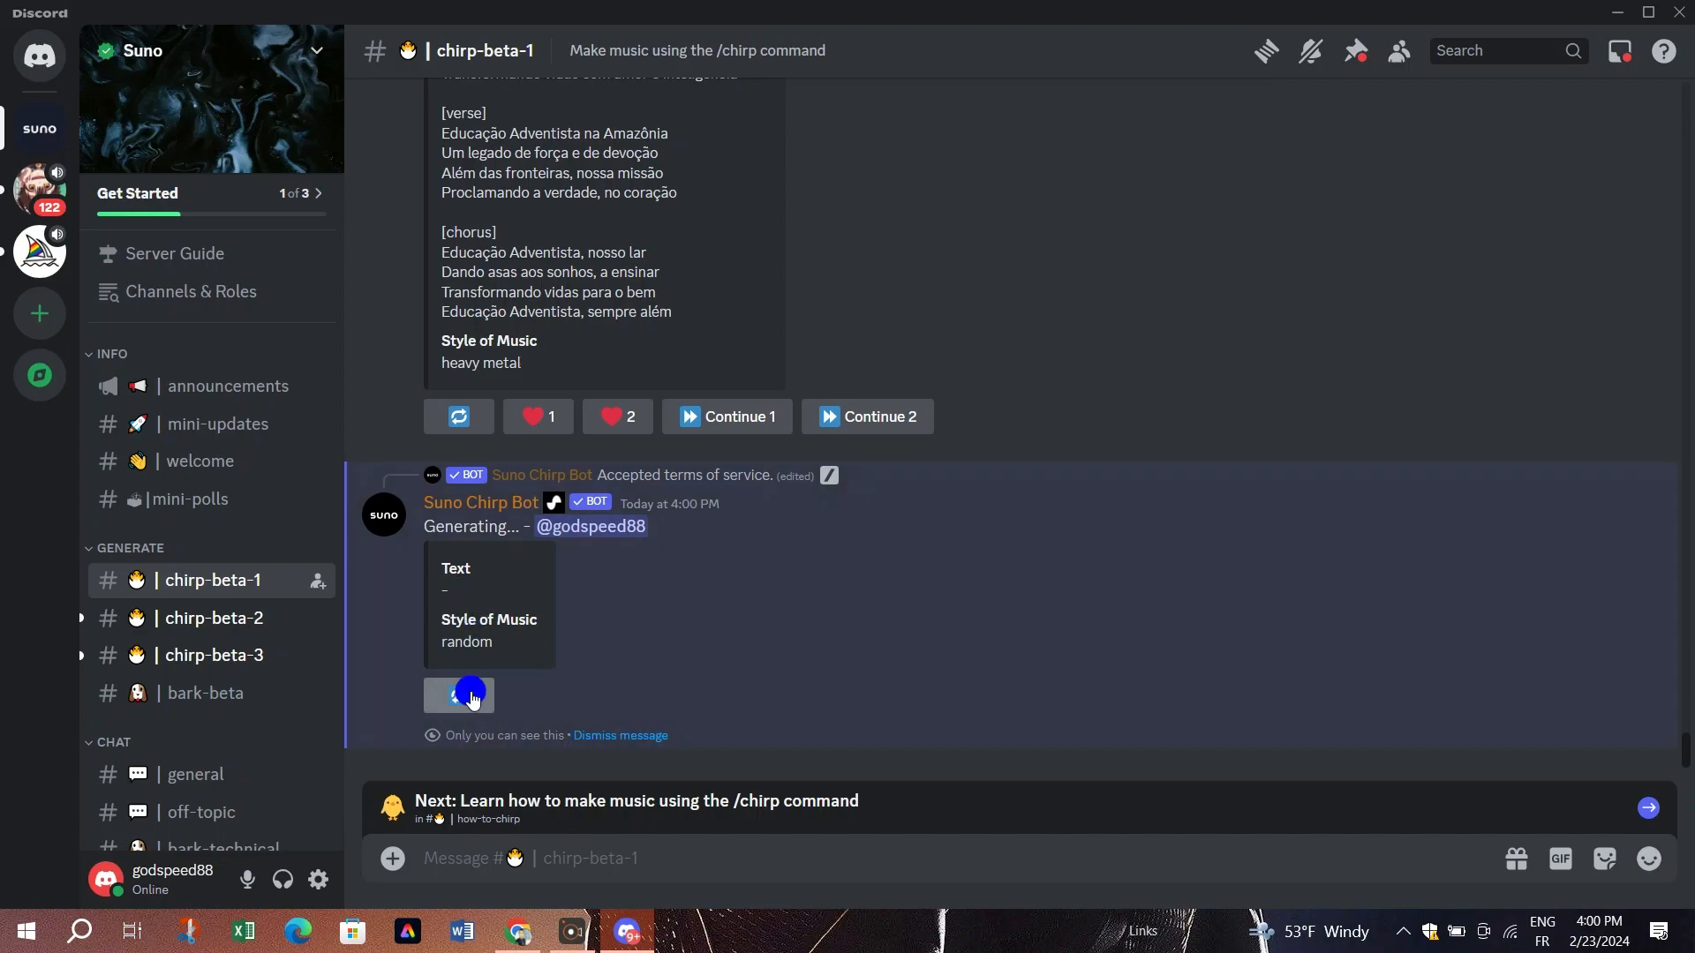
click(459, 694)
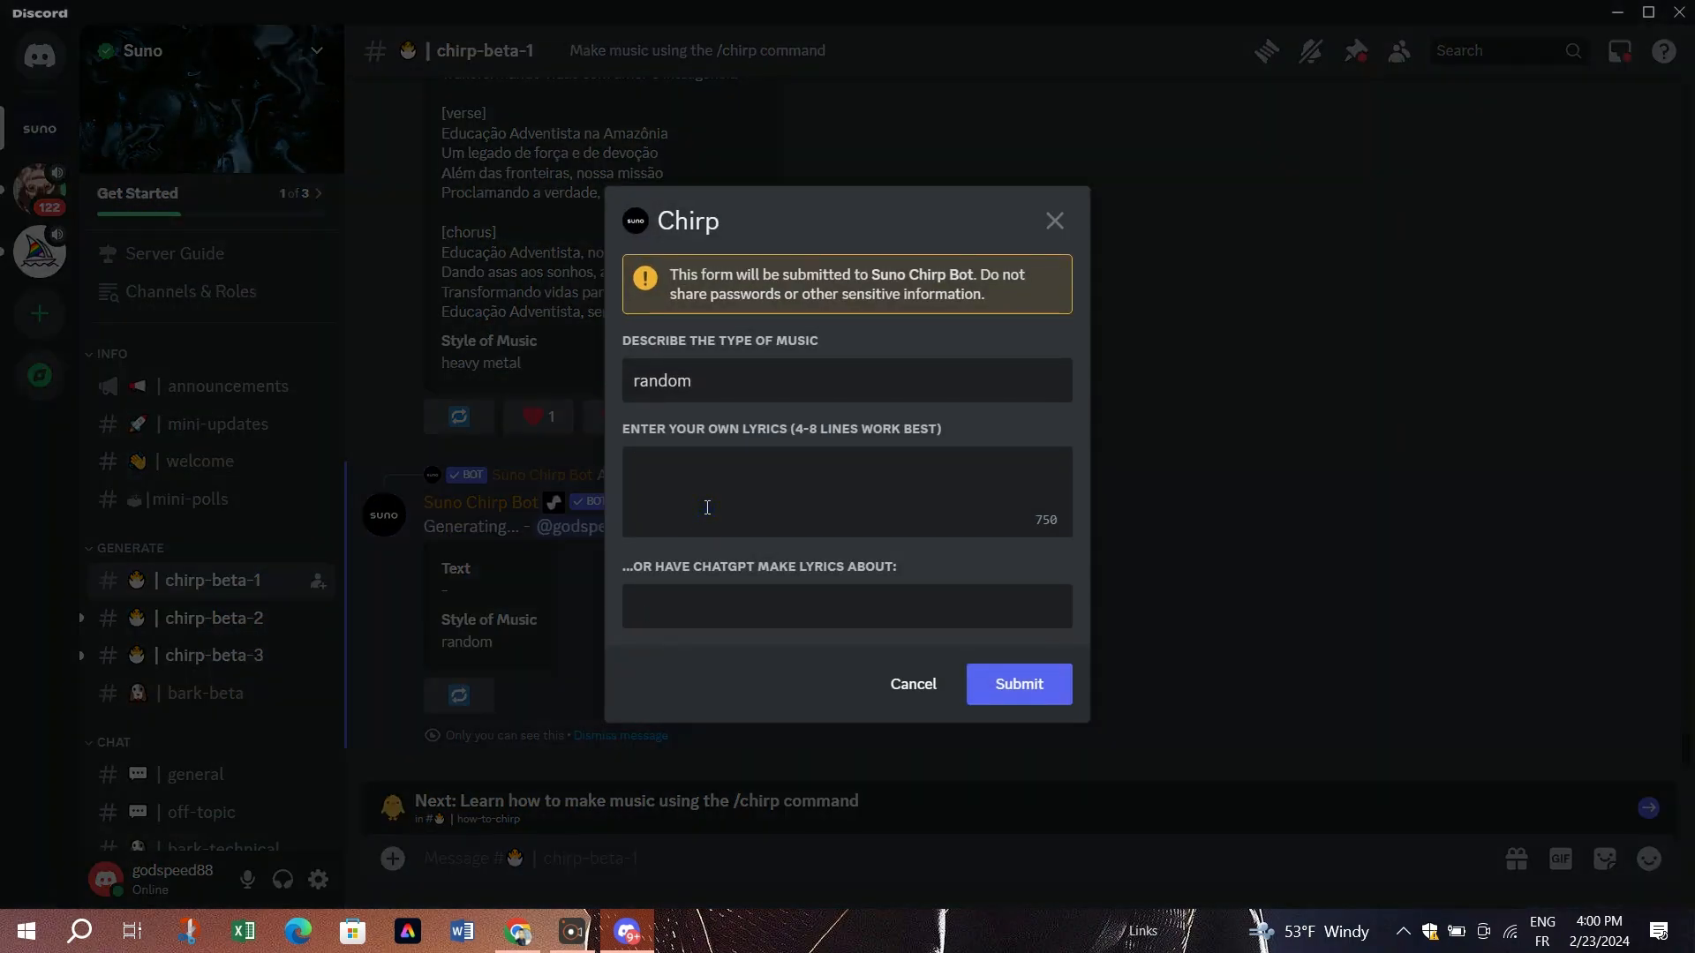
text(frida)
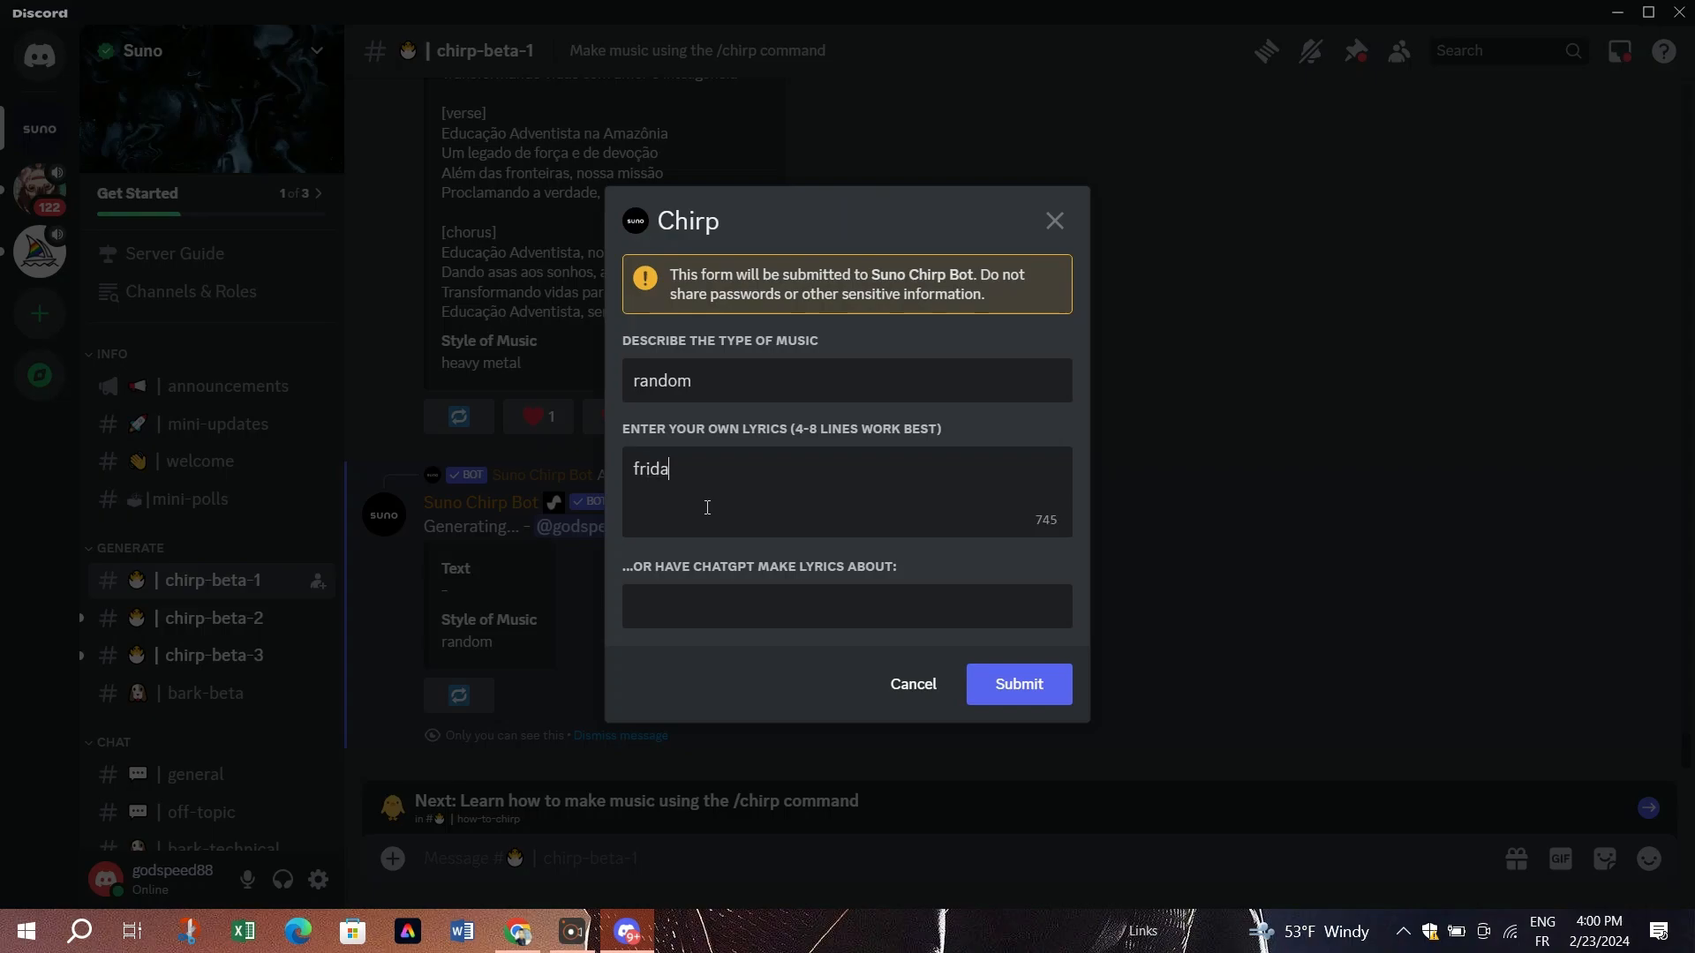
text(y)
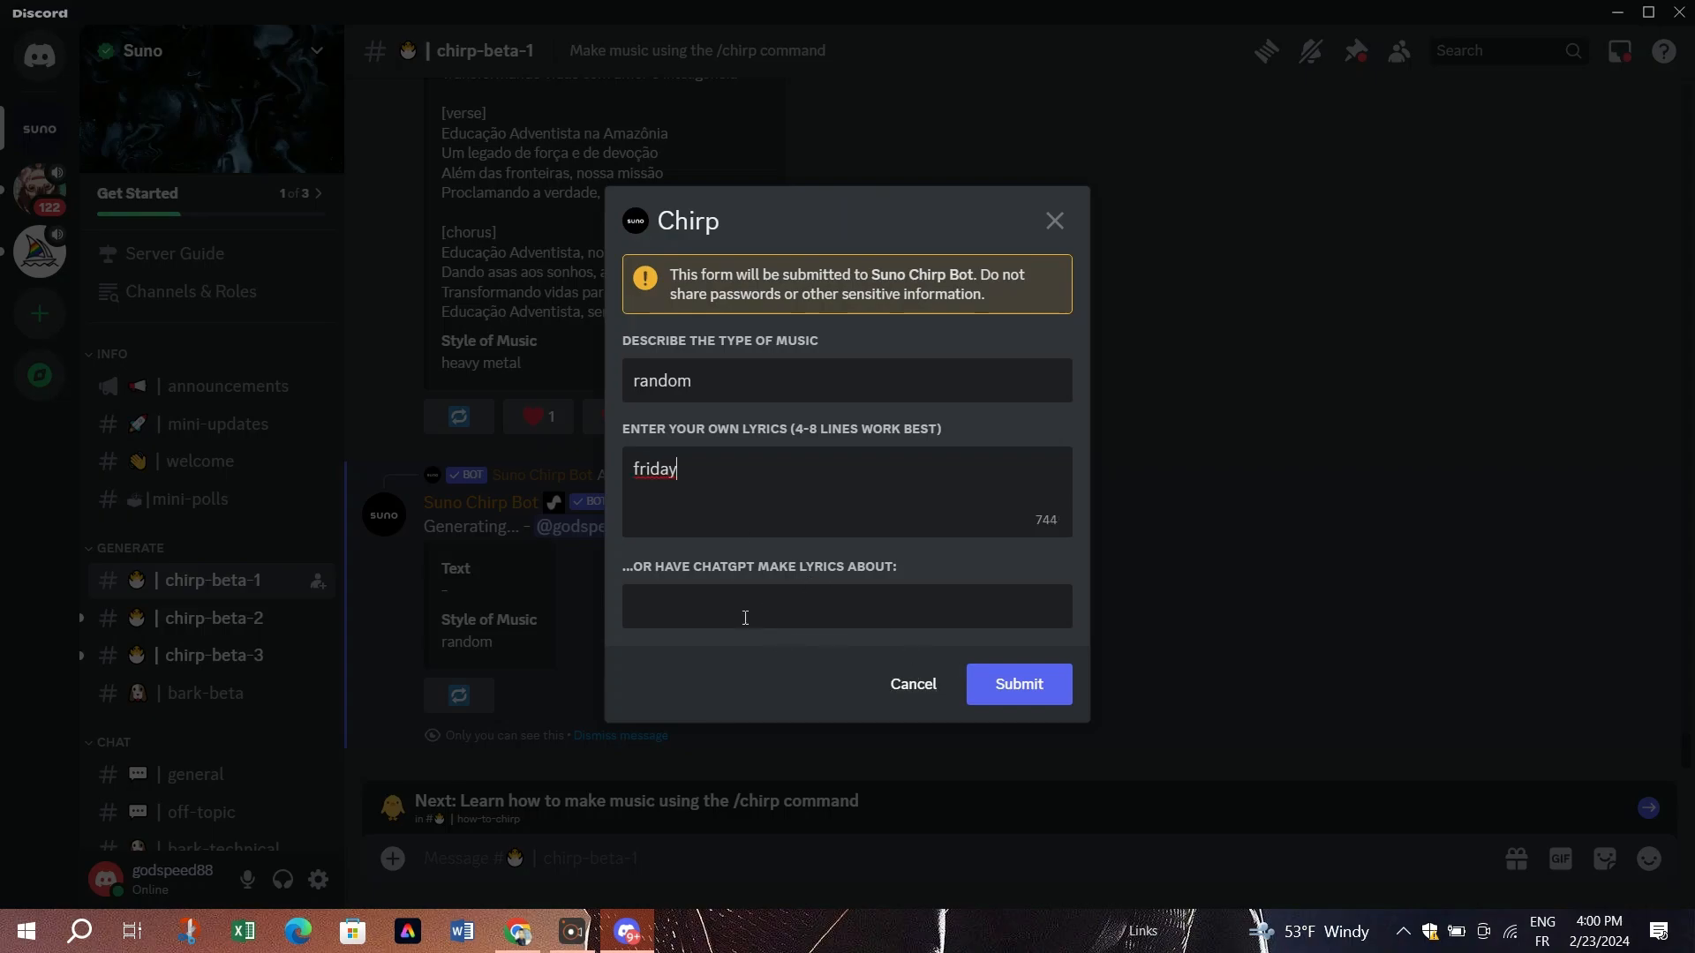
click(1015, 684)
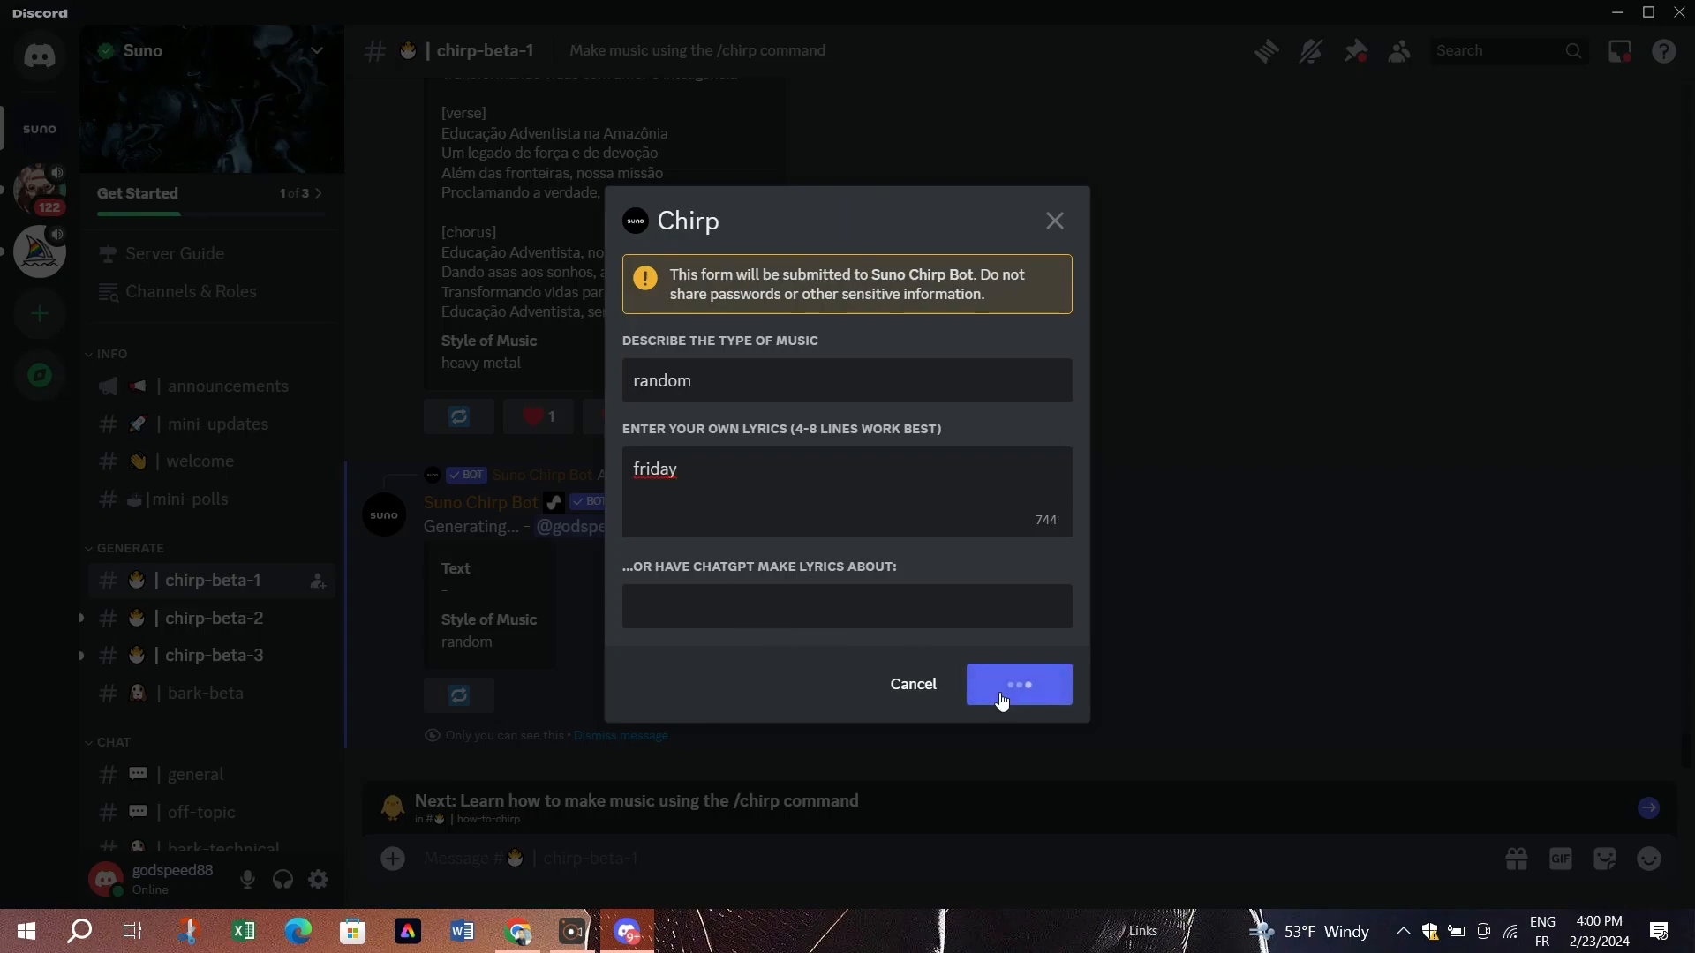
click(1016, 683)
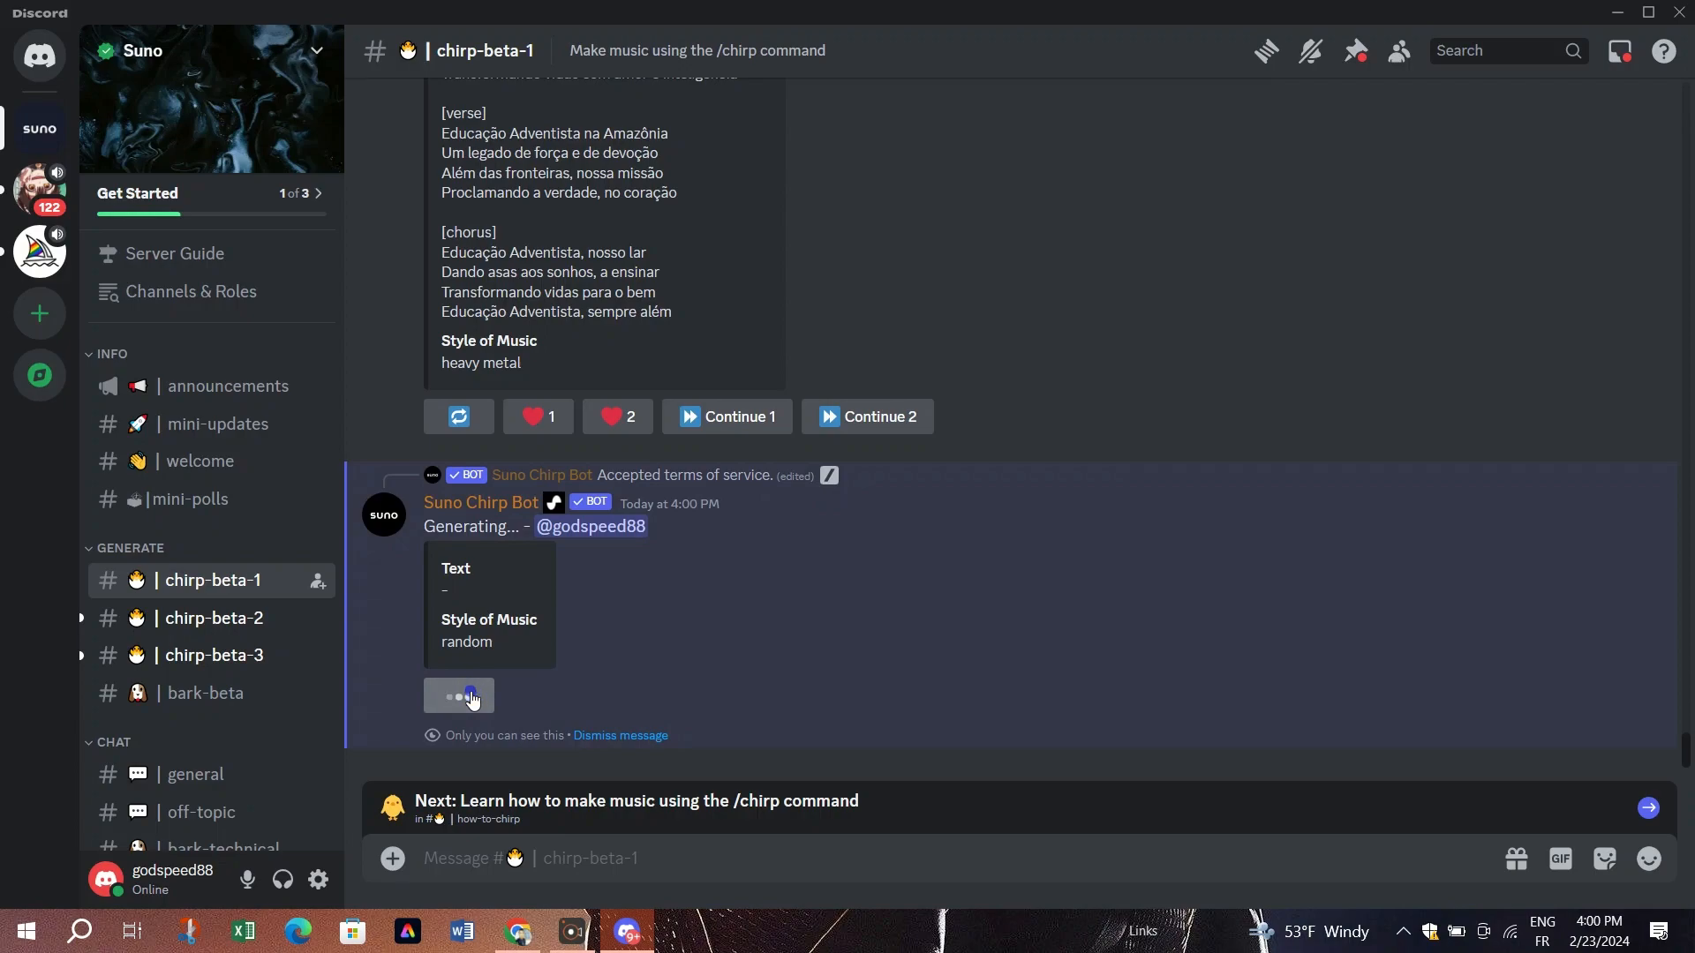
click(458, 695)
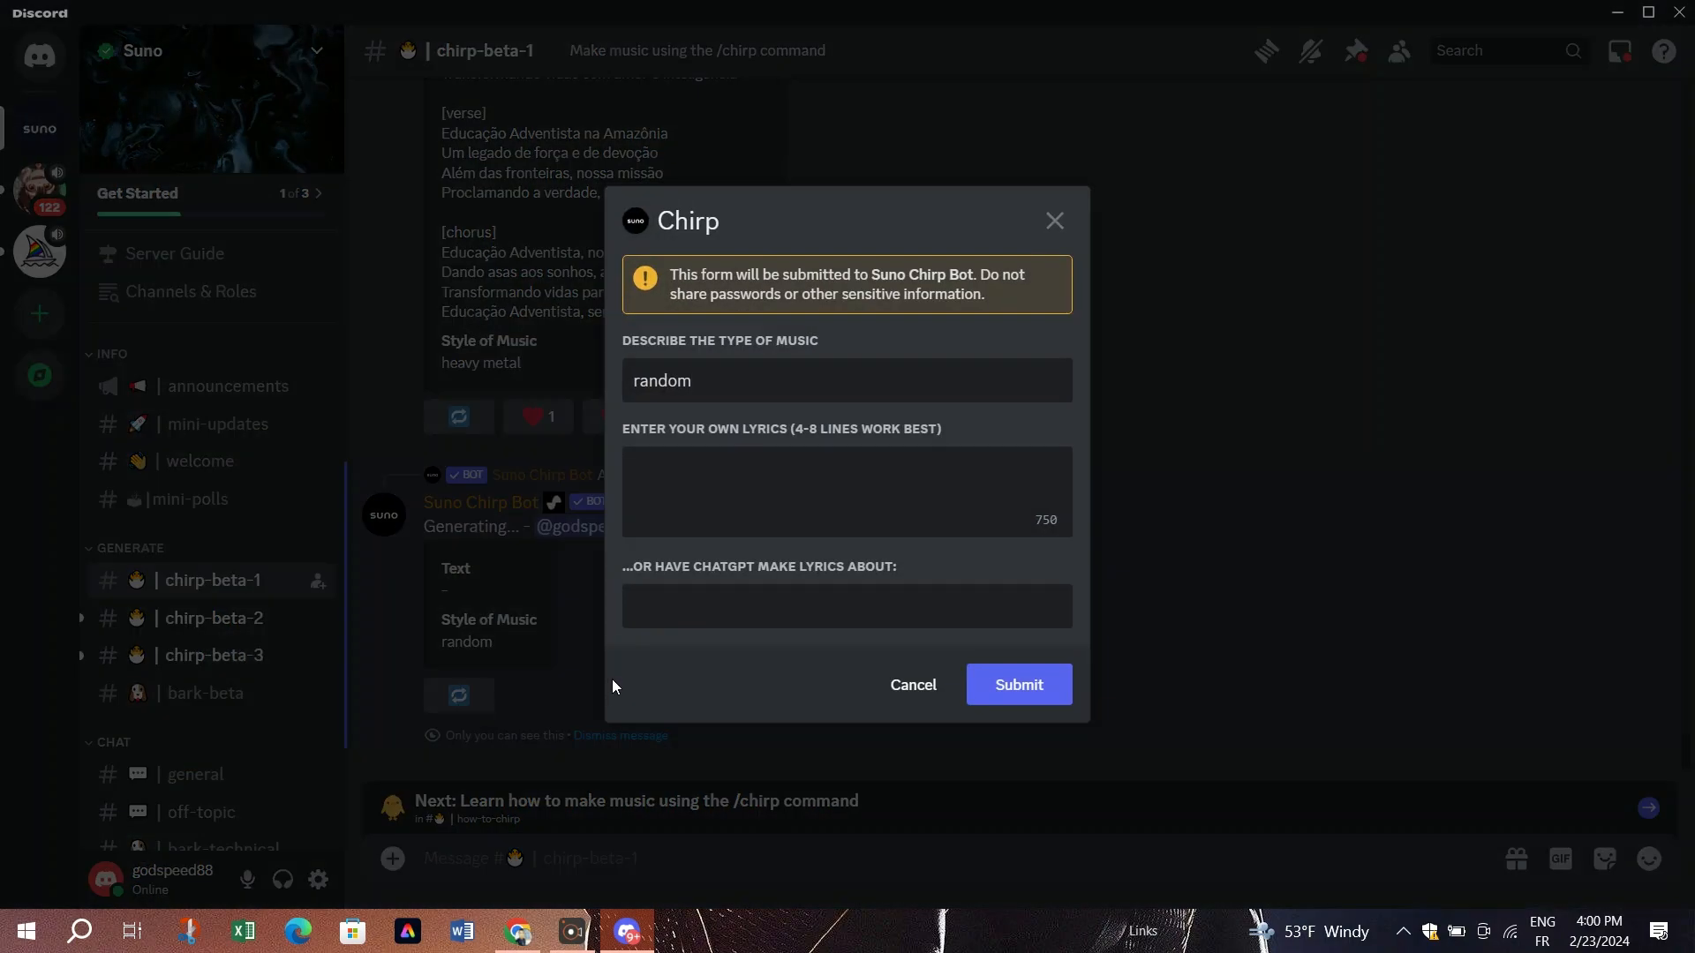